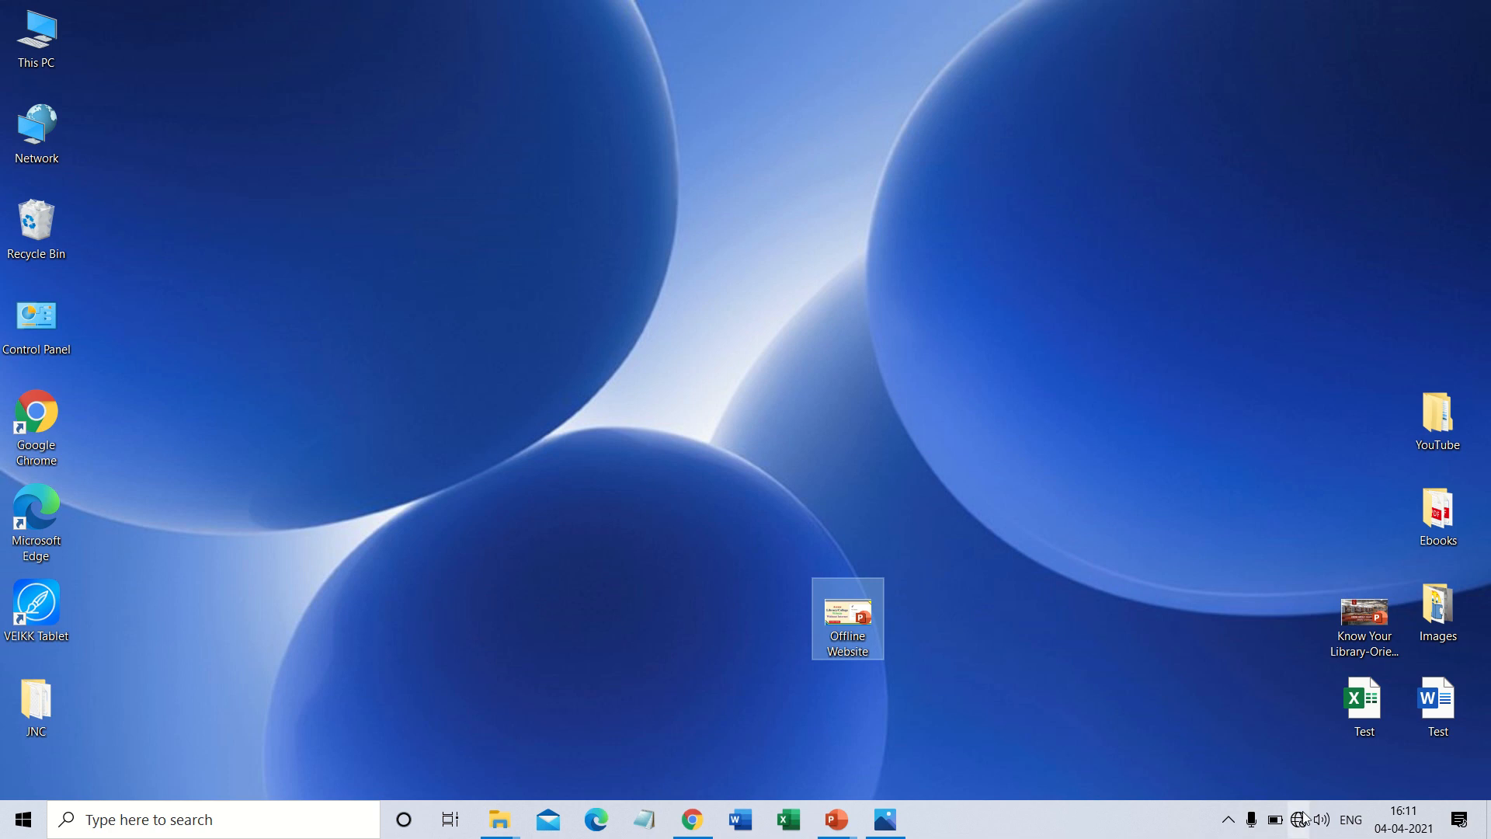
Switch to the File Explorer window showing the JNC folder with the saved index page
click(1300, 819)
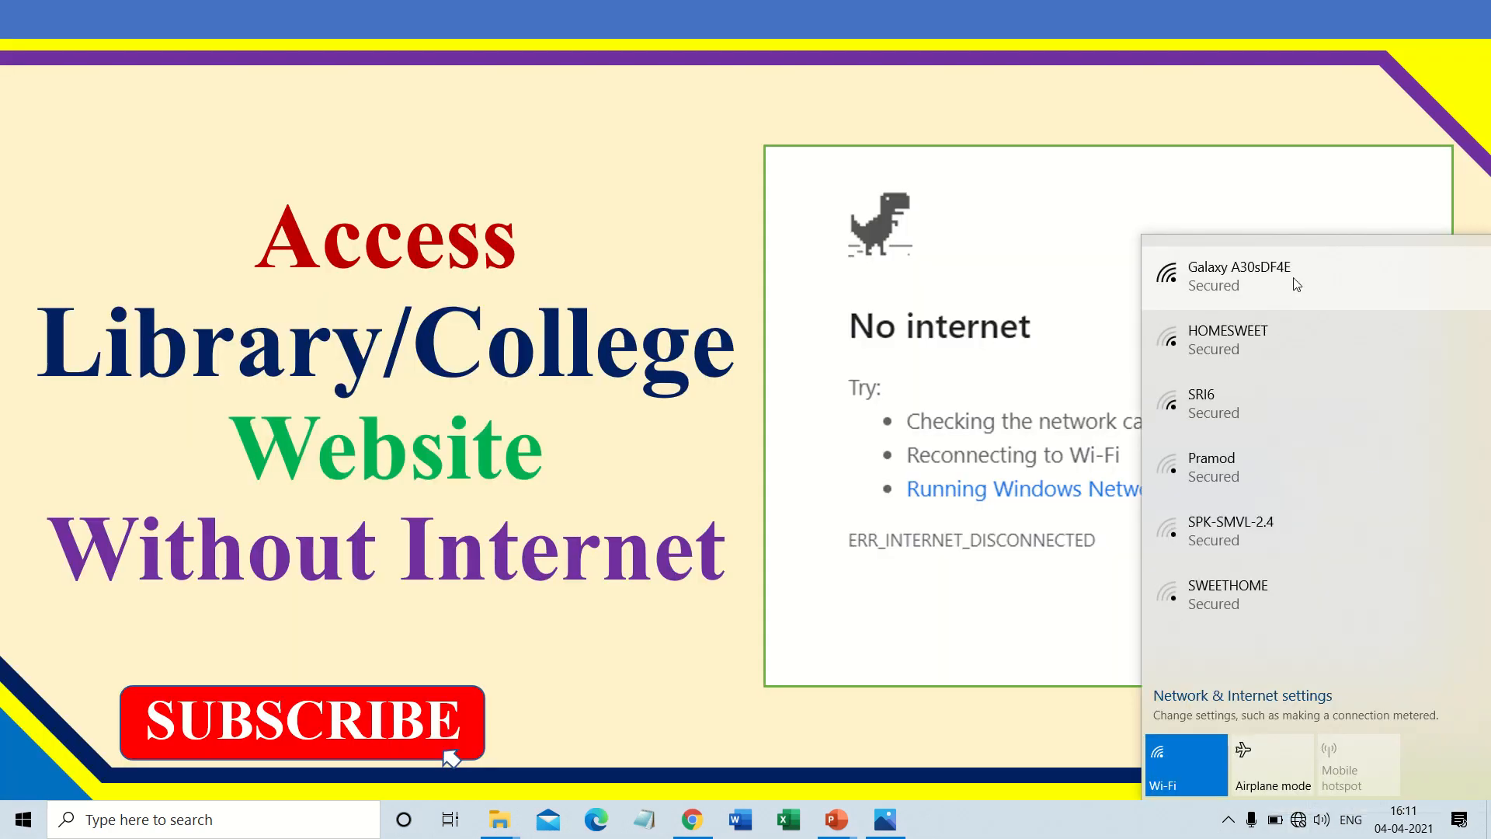
mouse_move(712, 490)
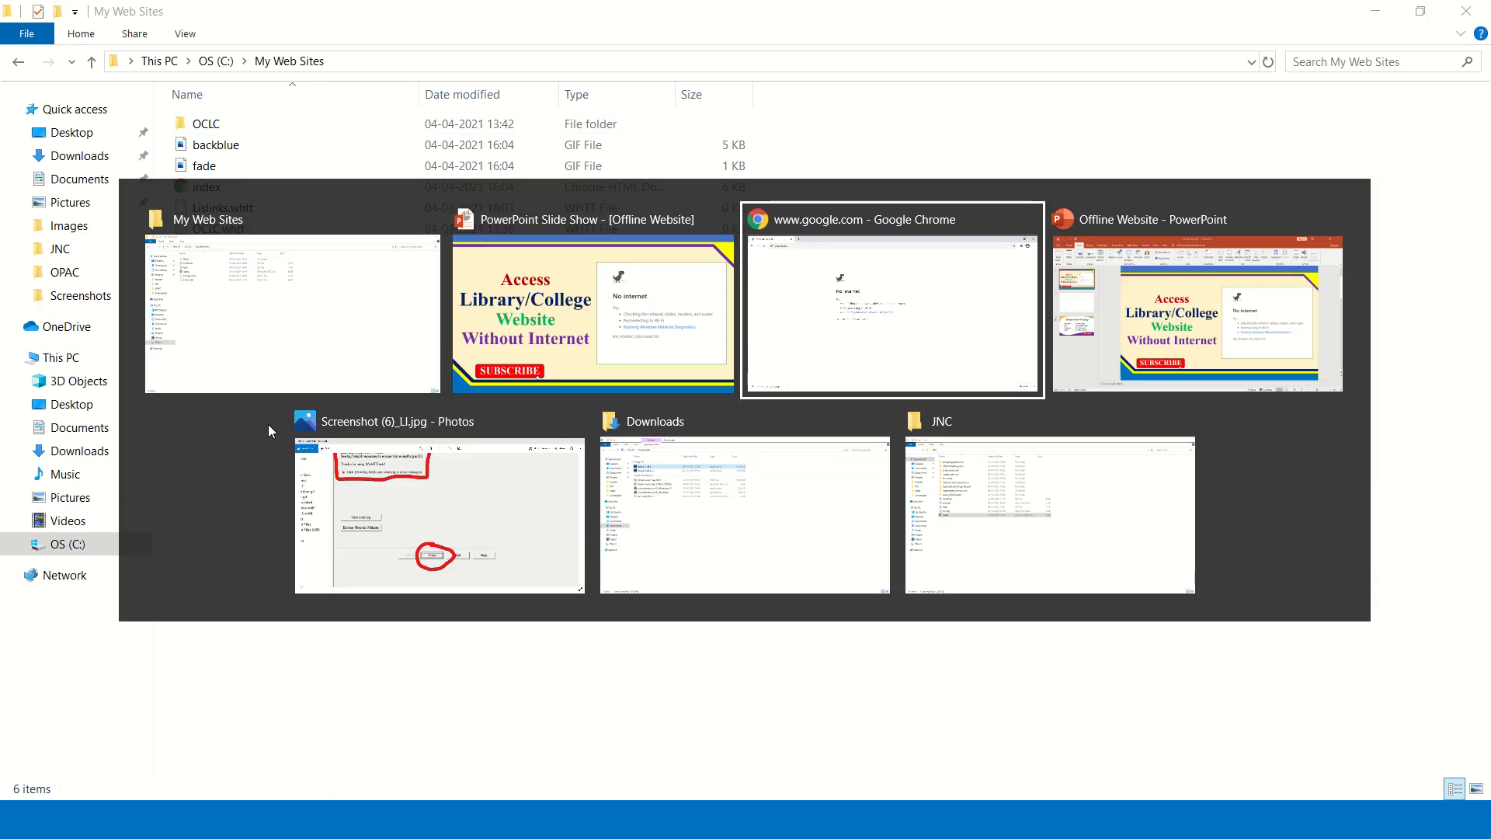
key(Escape)
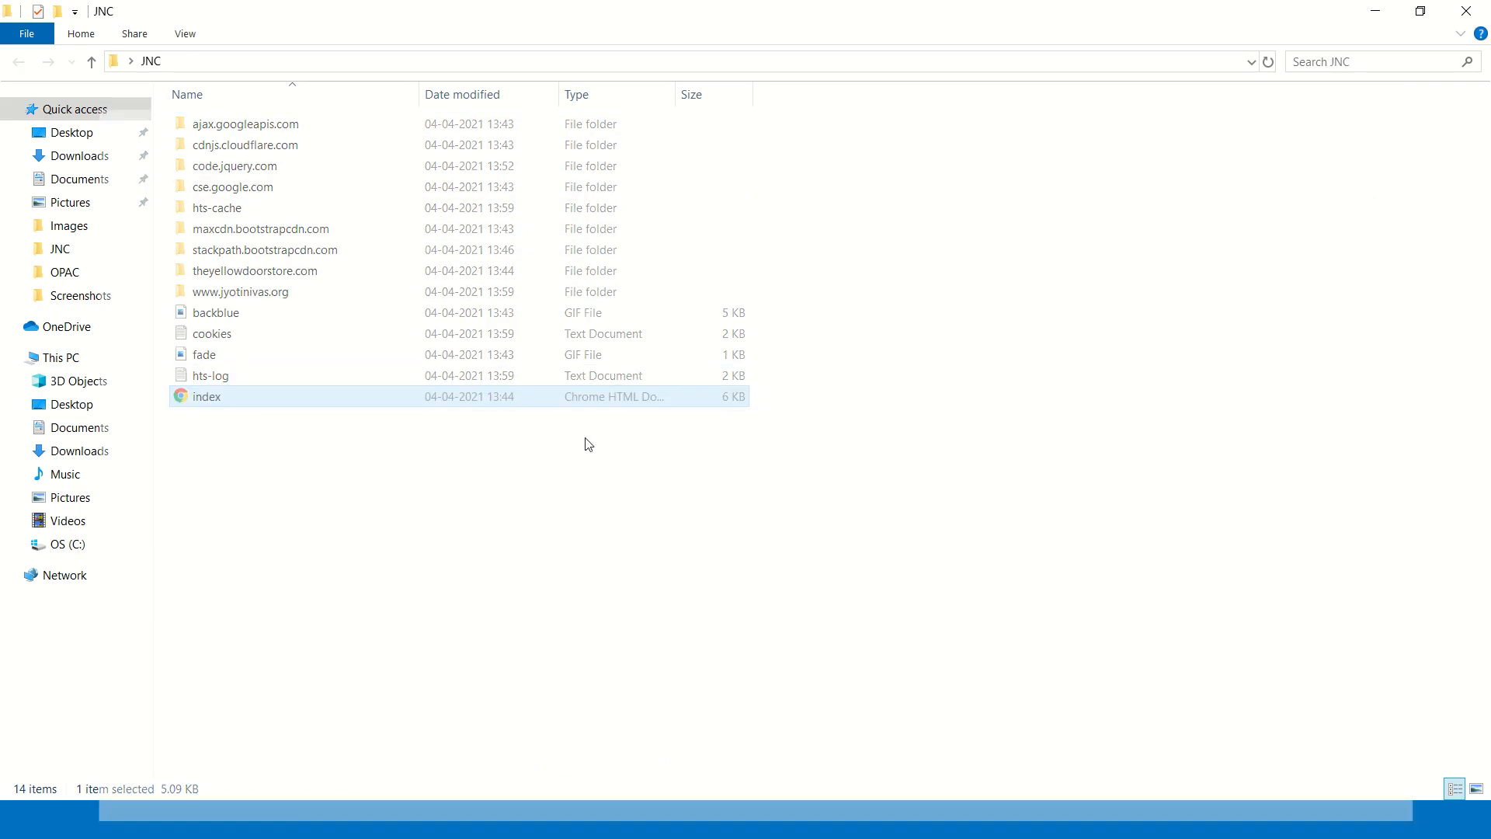
Open the saved index.html offline, scroll down, and view the Facilities & Services page
double_click(206, 397)
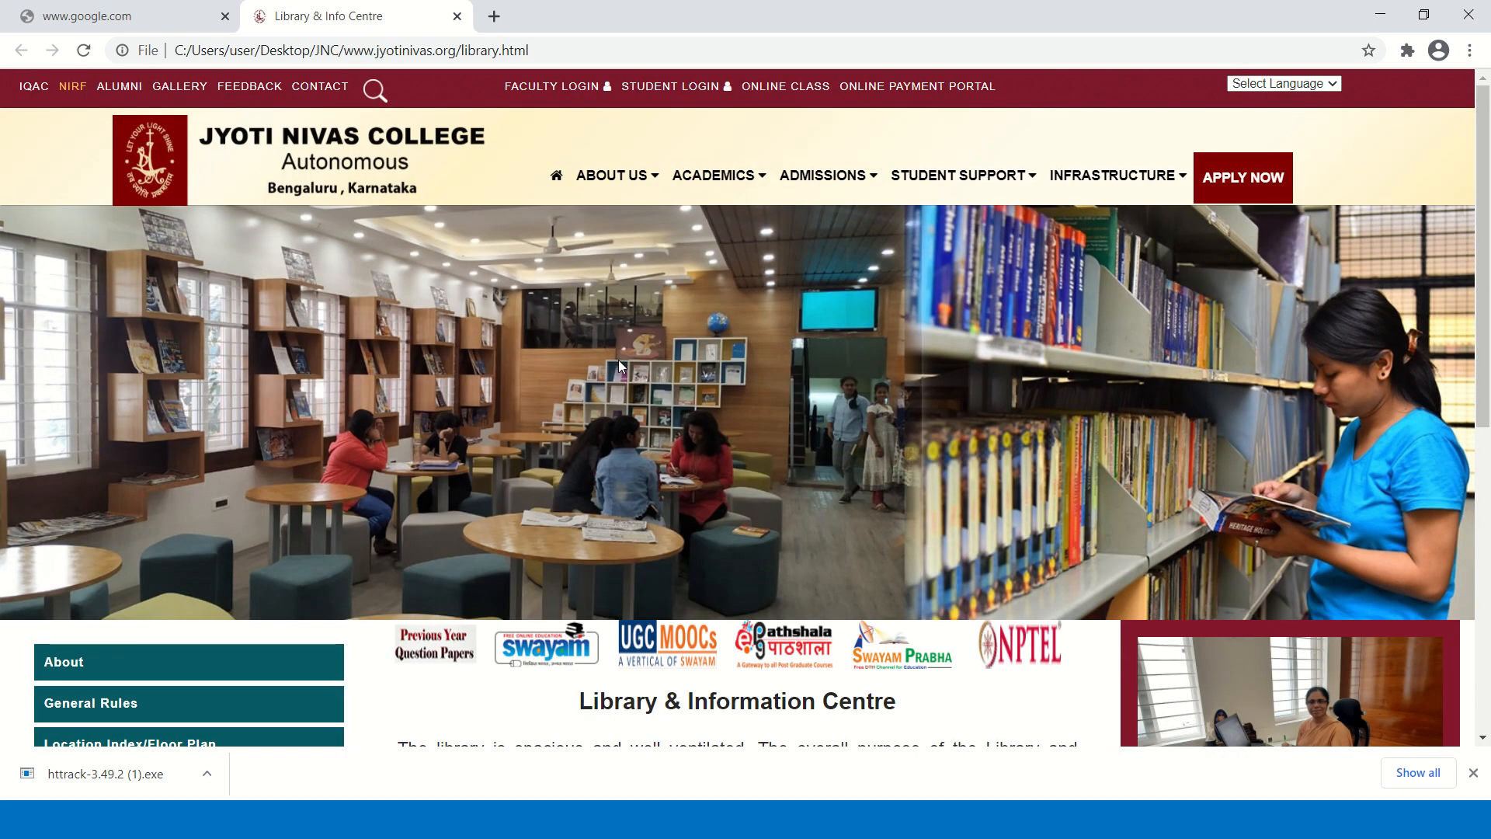
scroll(down, 3)
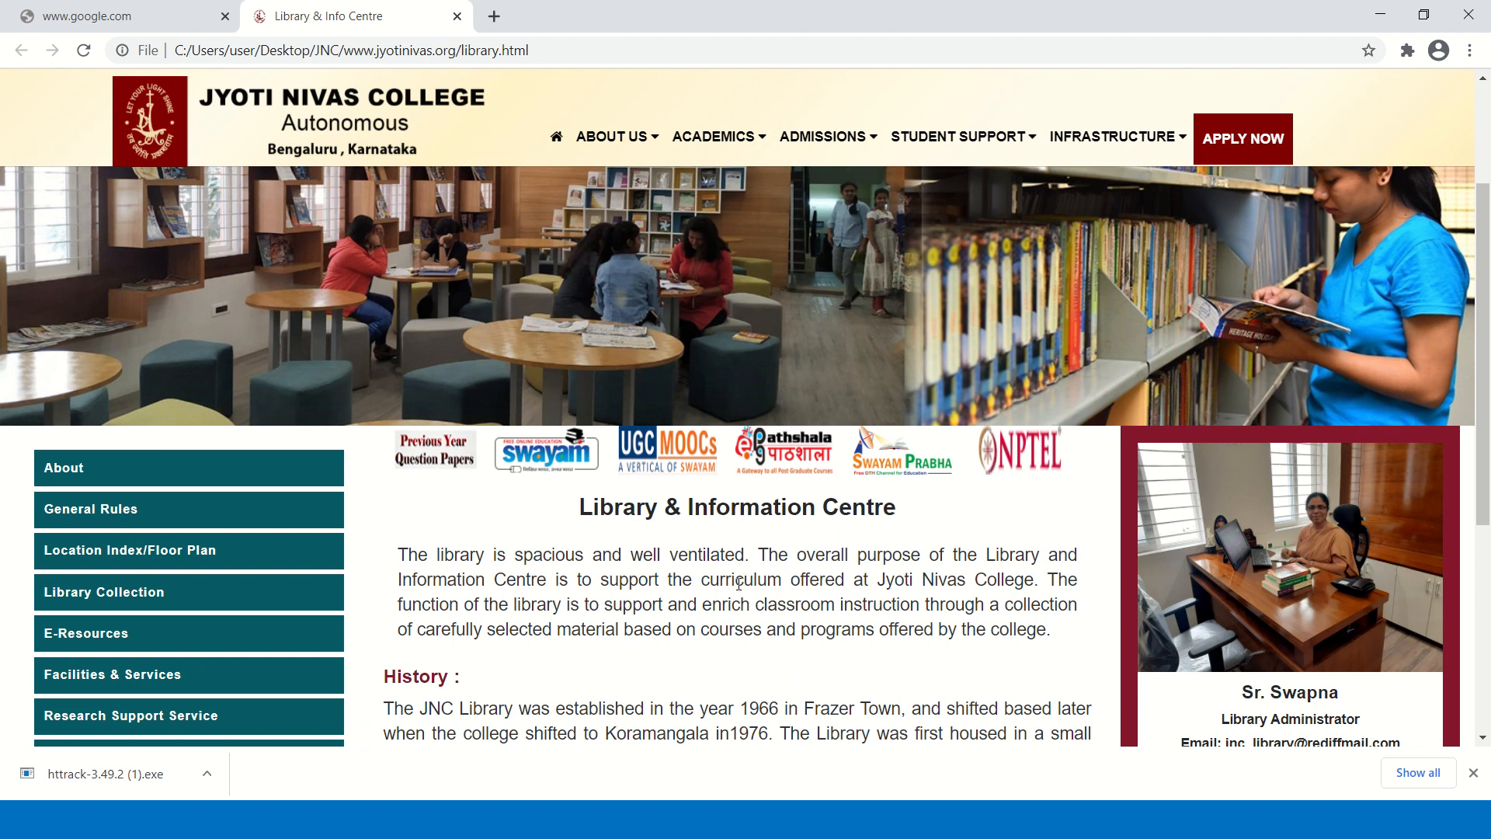
scroll(down, 3)
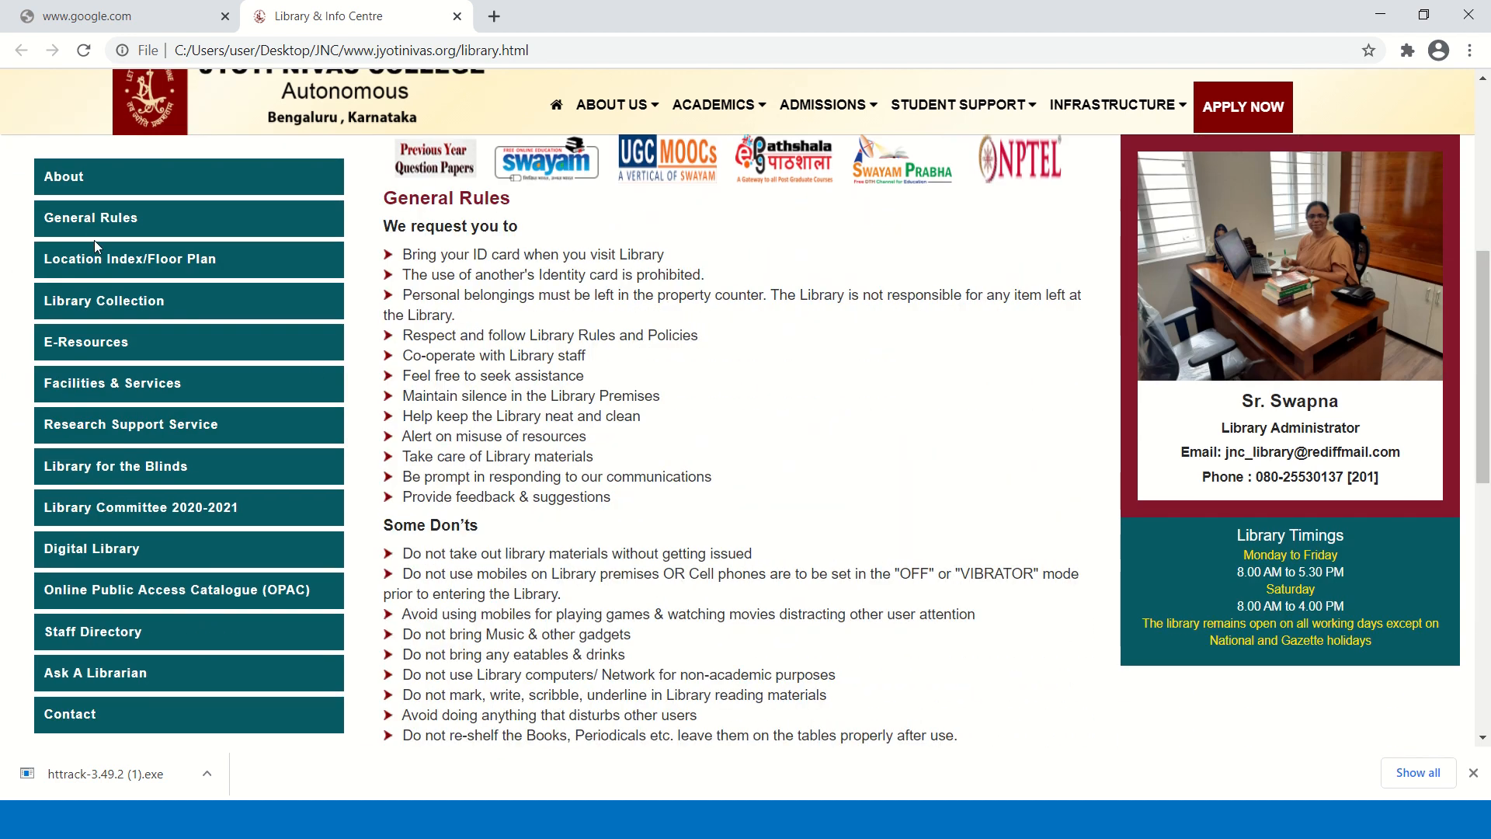
click(105, 300)
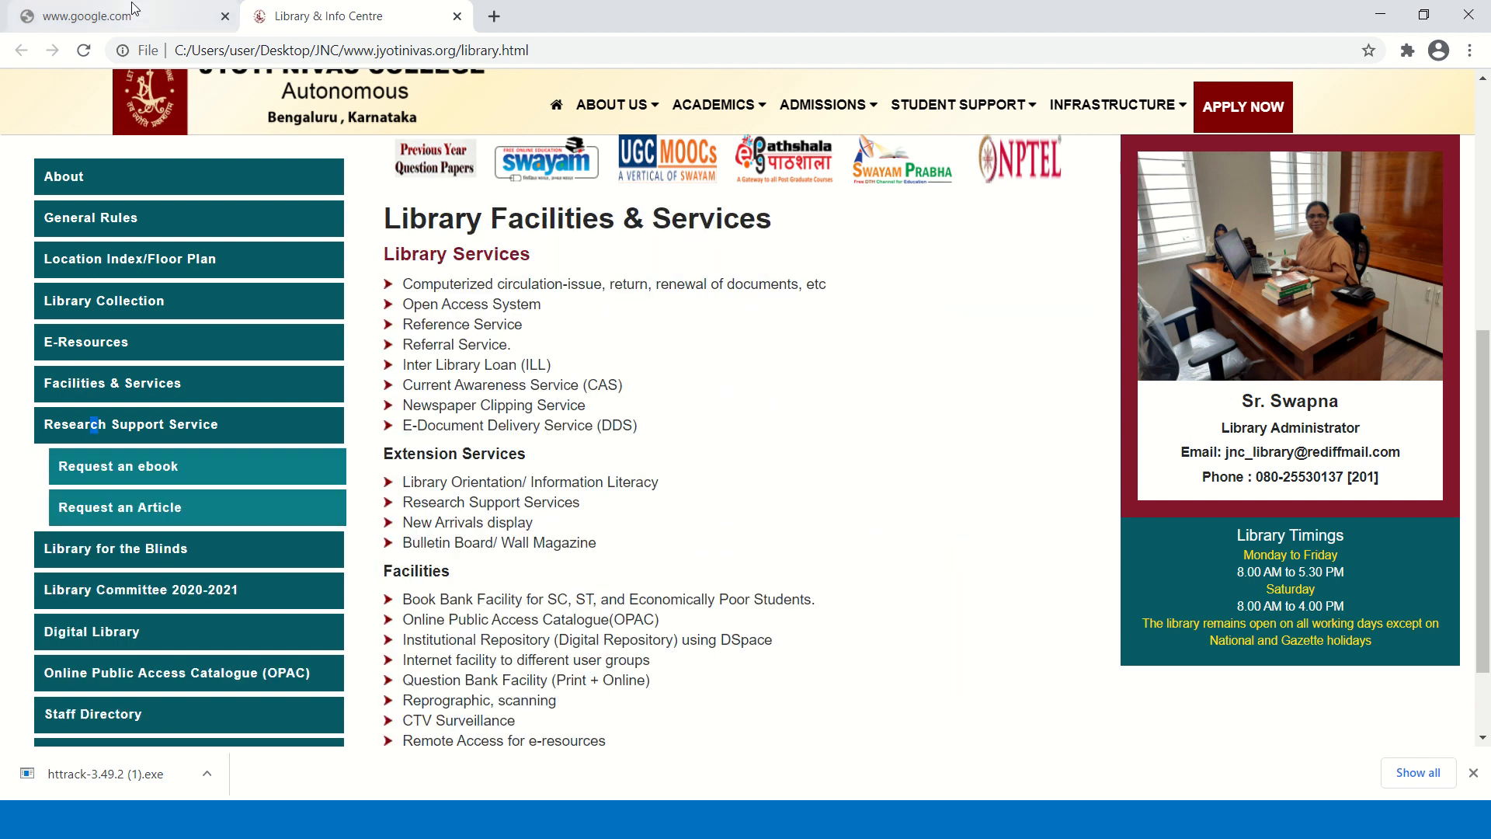
Glance at the no-internet tab, then close the Library & Info Centre tab
click(114, 16)
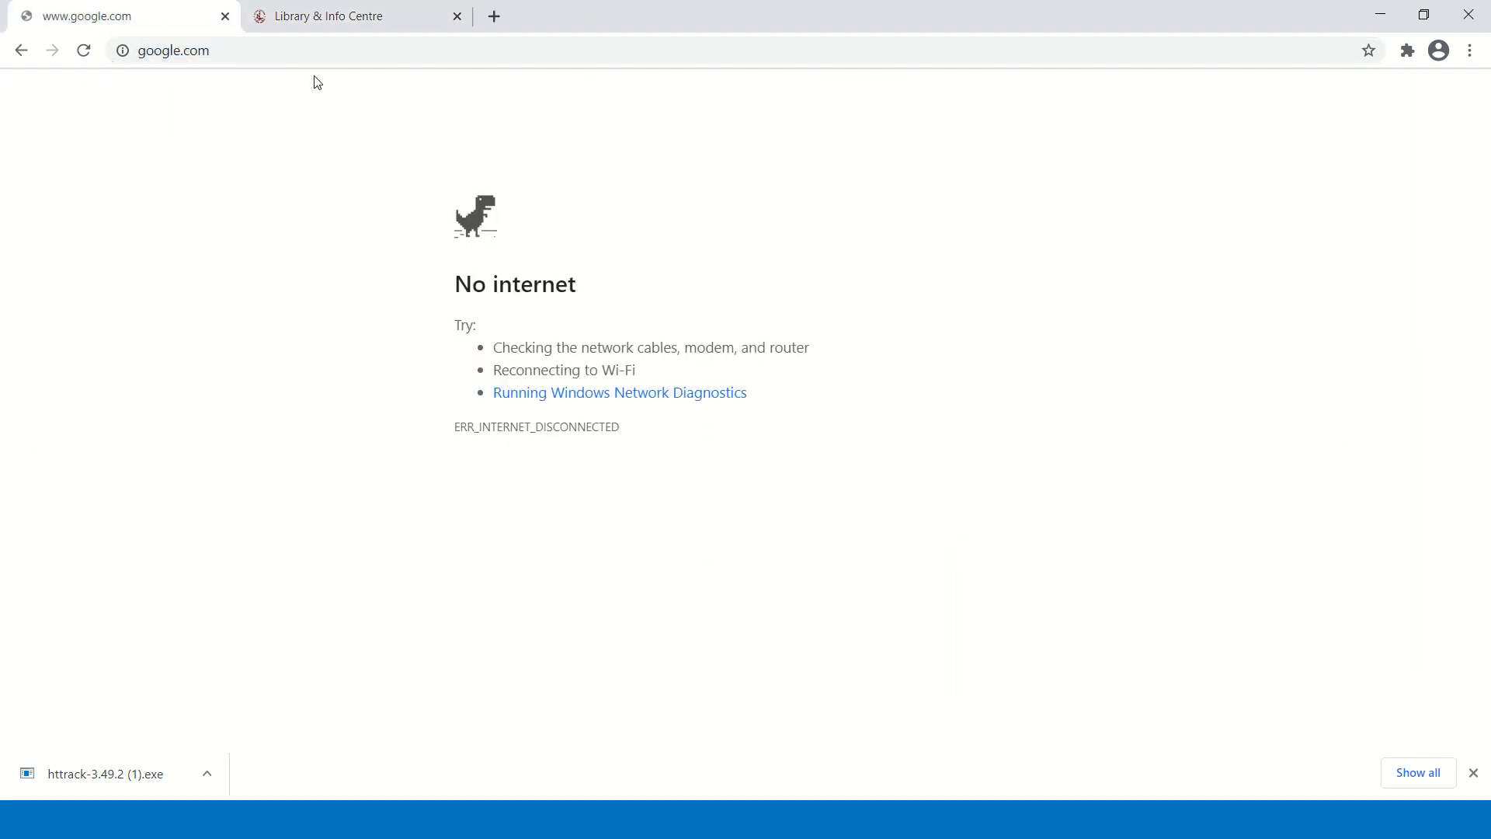
click(352, 17)
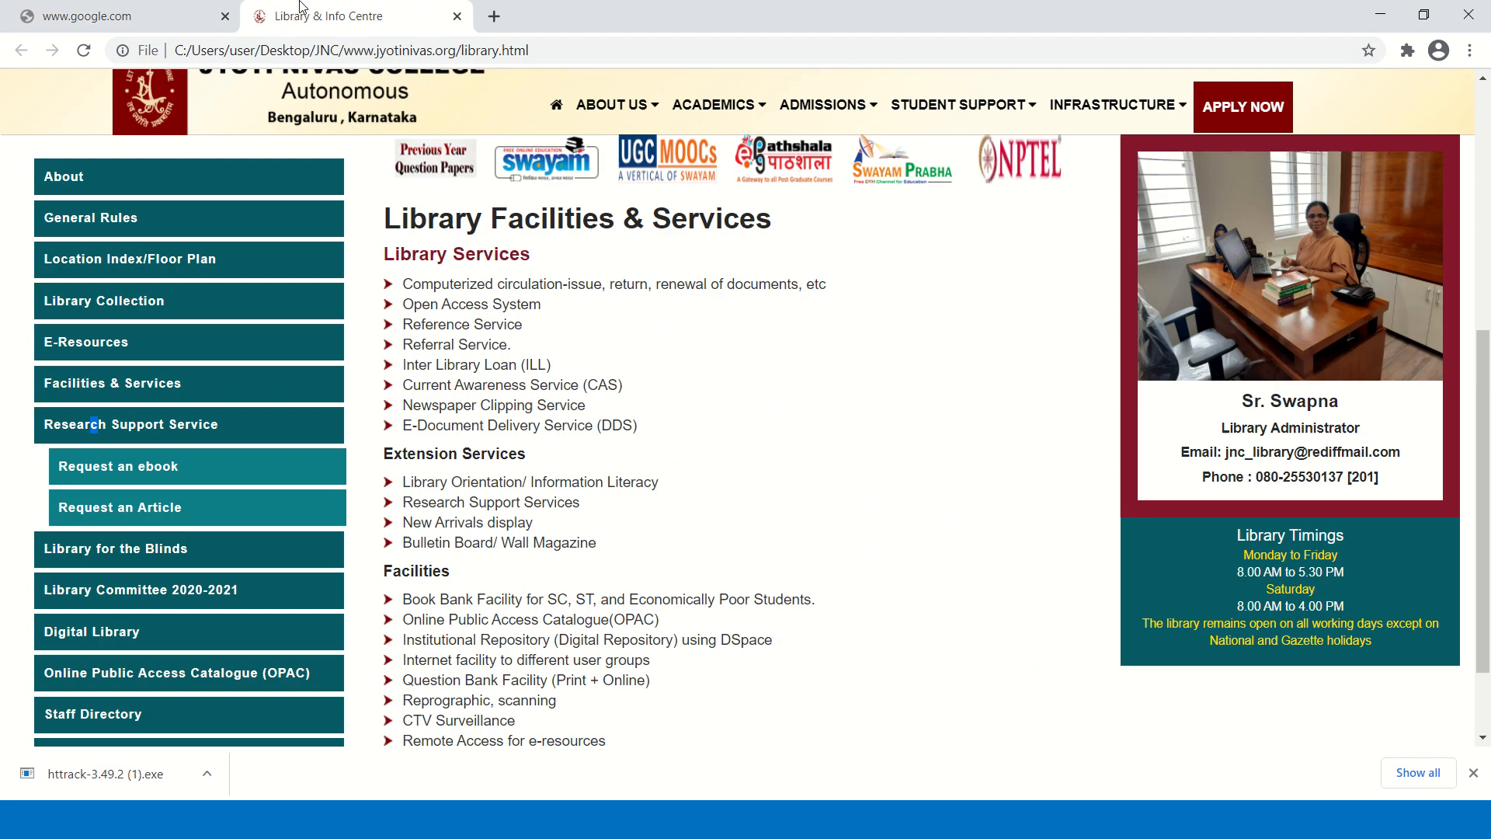
click(92, 714)
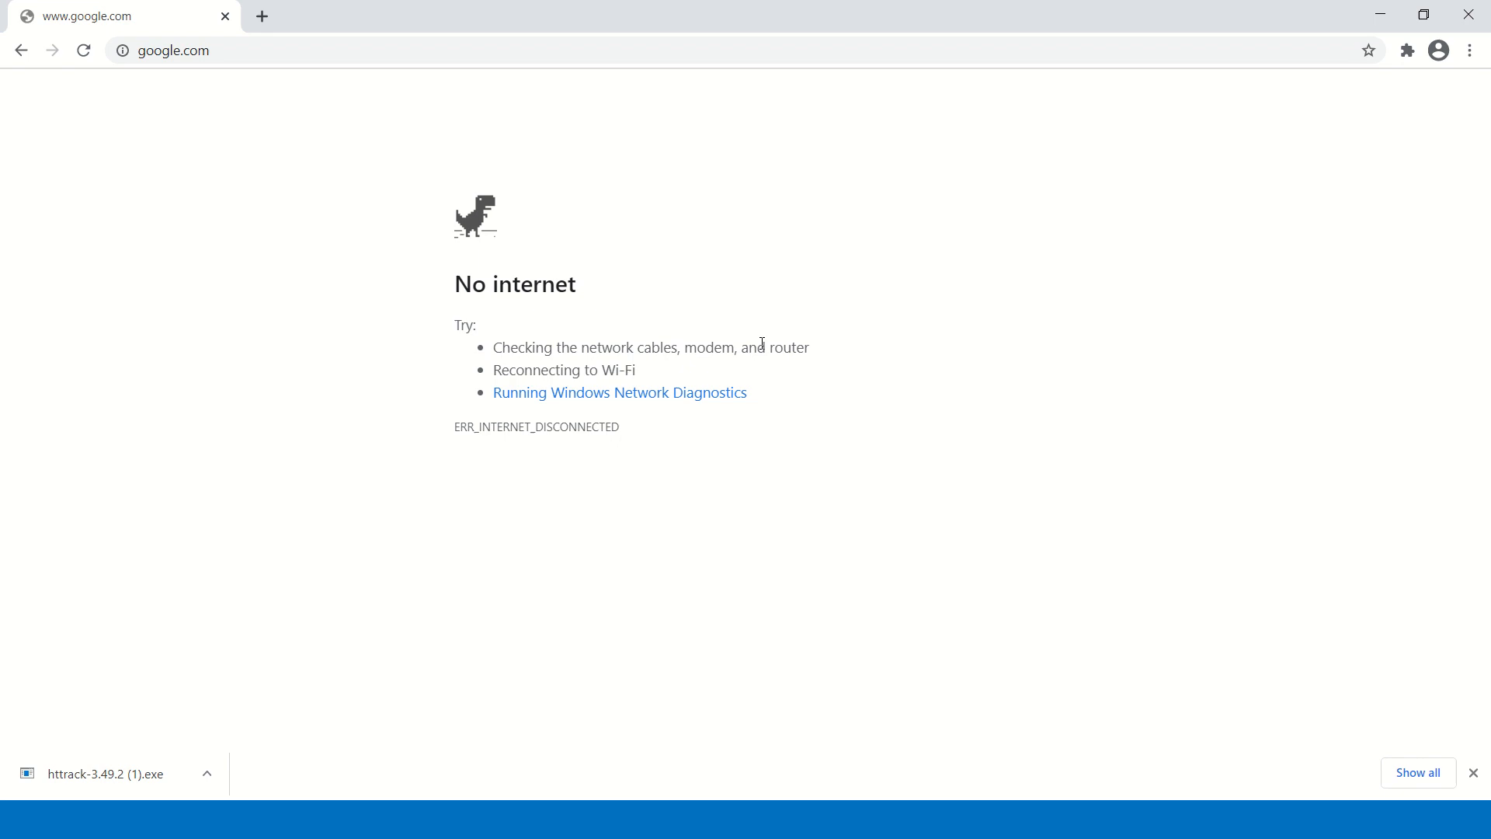
mouse_move(709, 289)
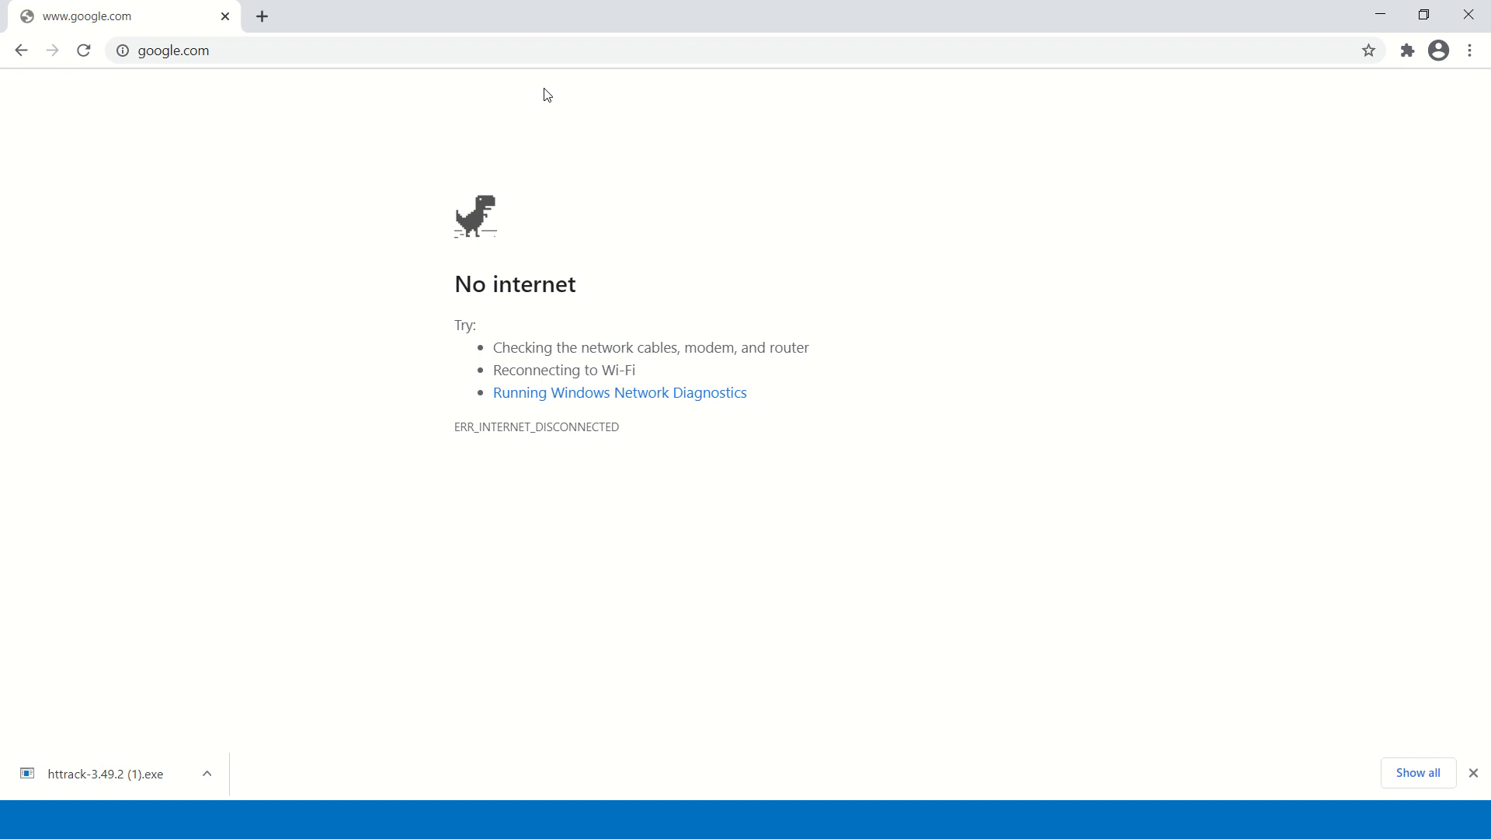
mouse_move(1380, 15)
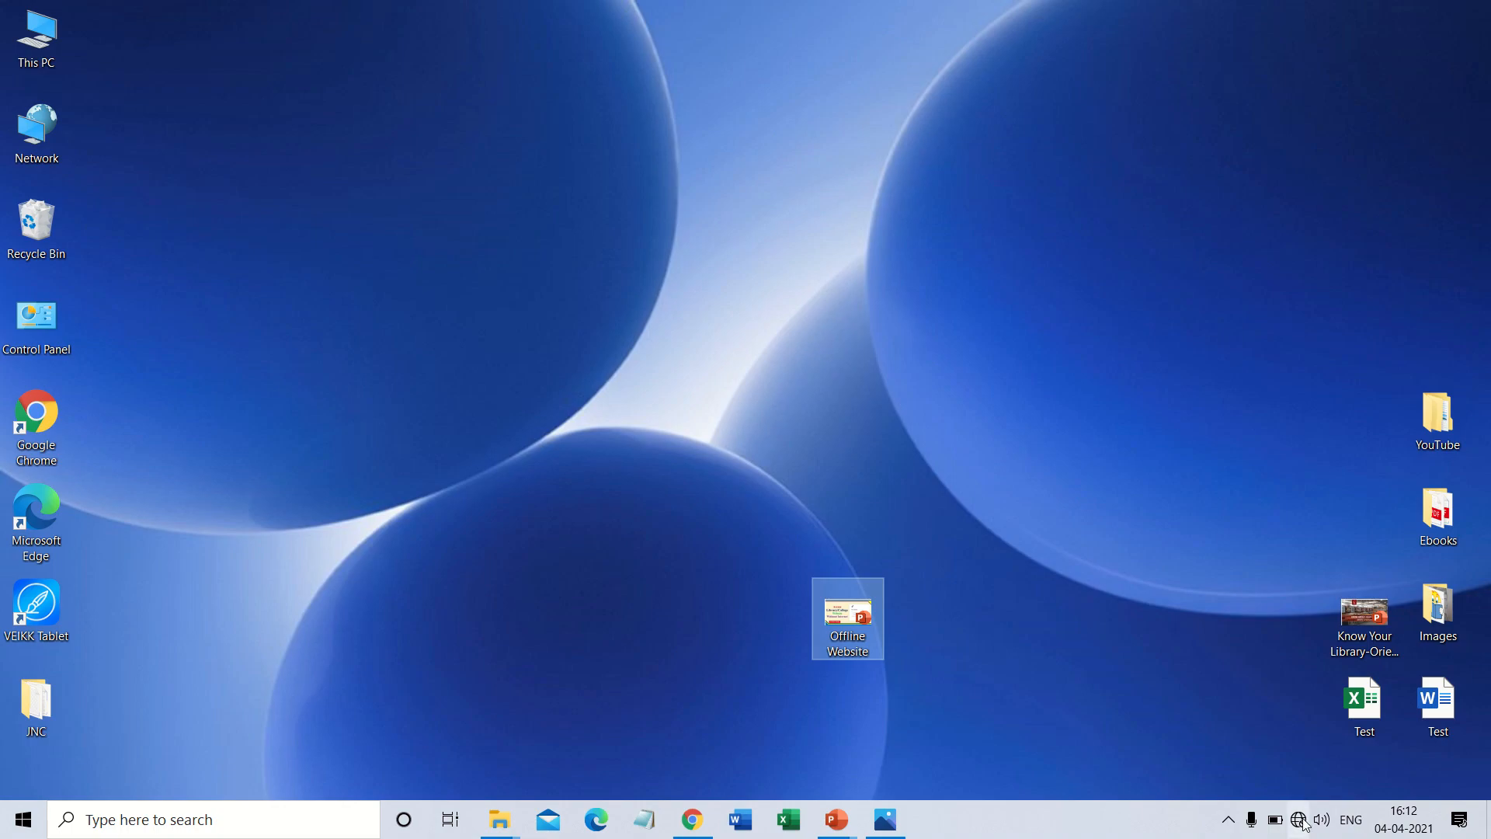
Connect to the Galaxy A30sDF4E Wi-Fi network from the system tray network list
click(1300, 819)
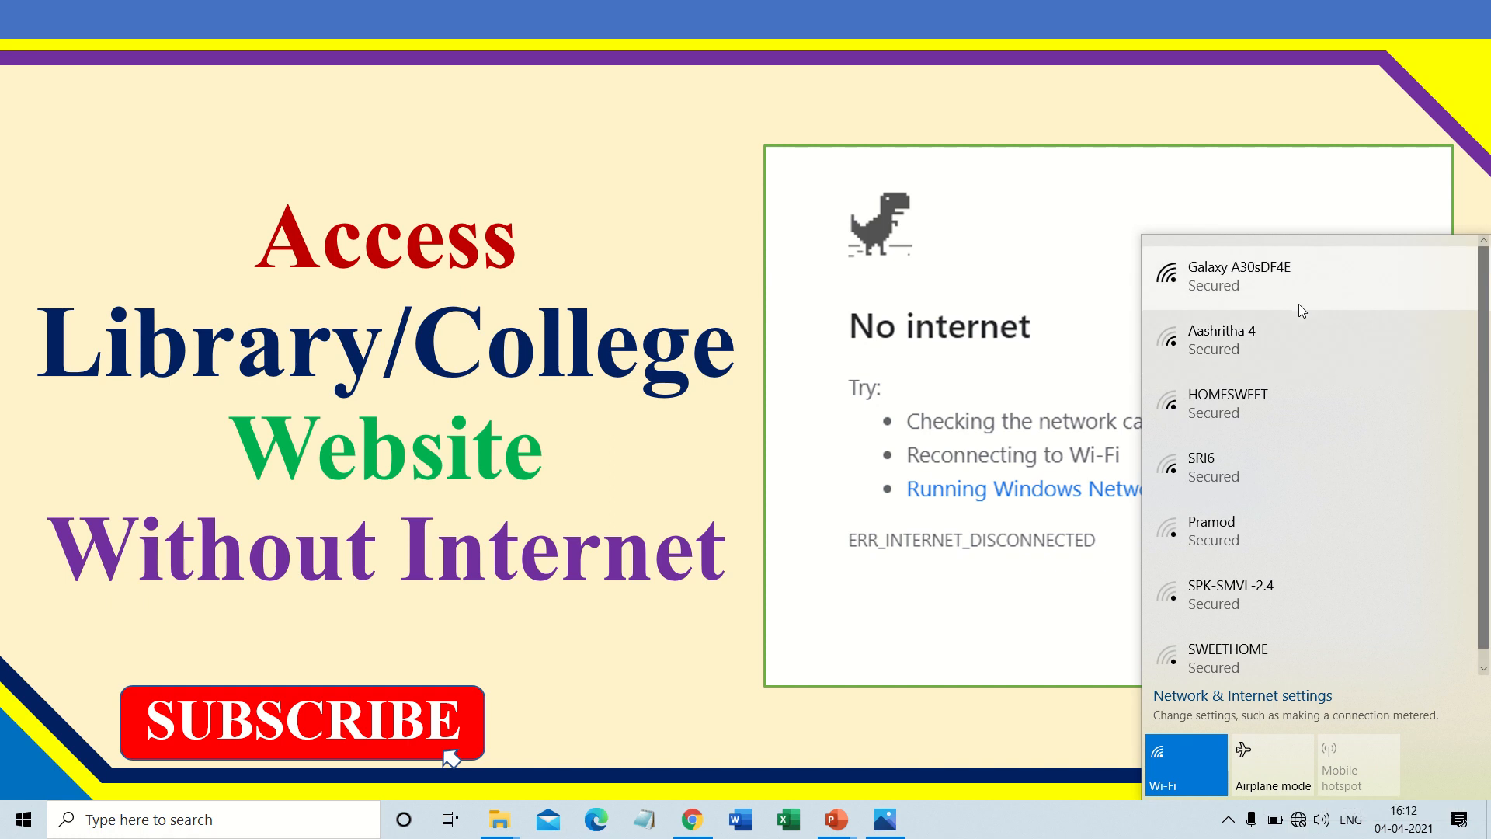
click(1236, 276)
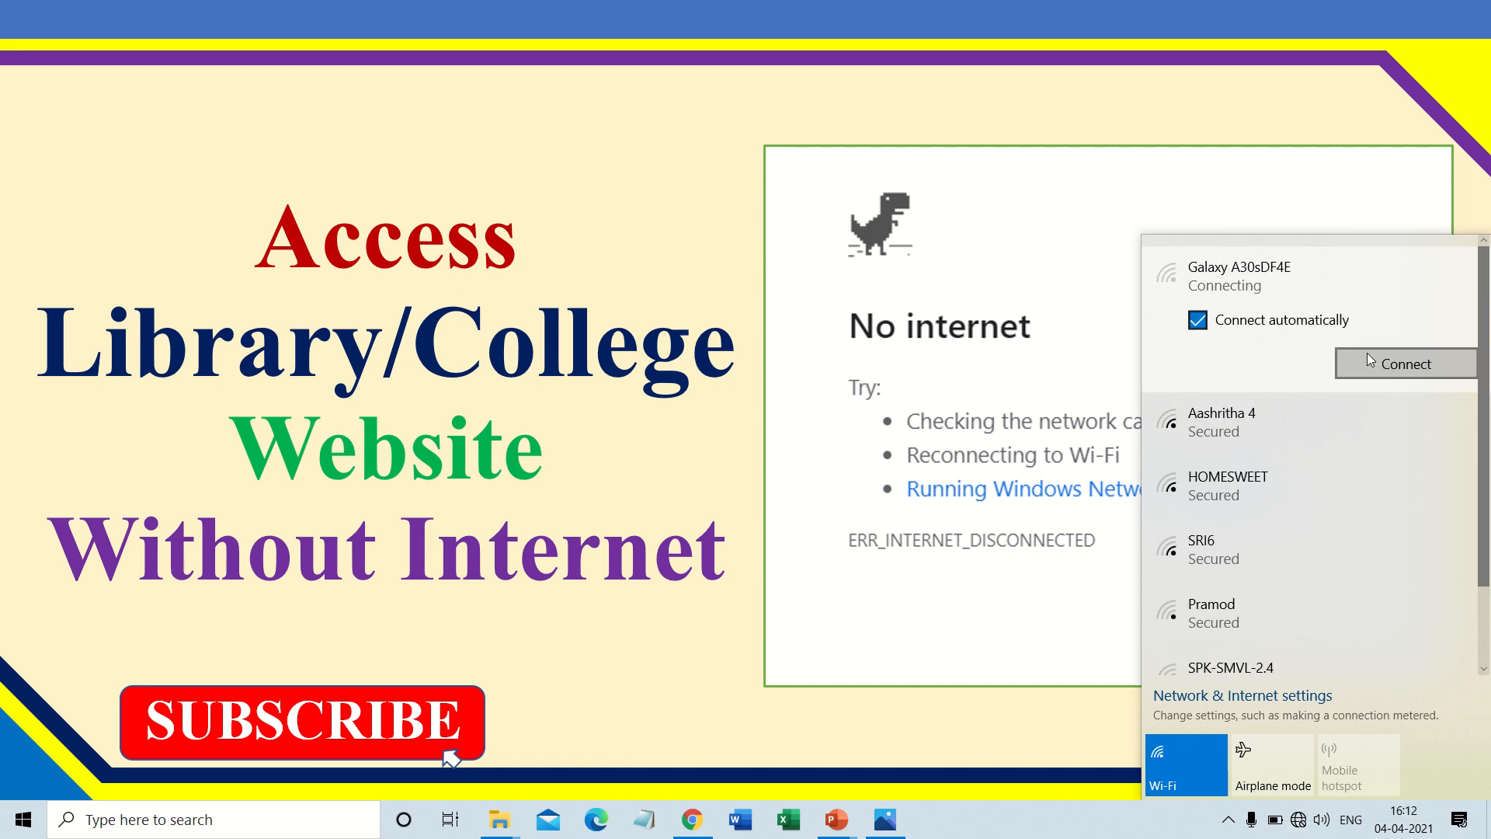
click(1405, 364)
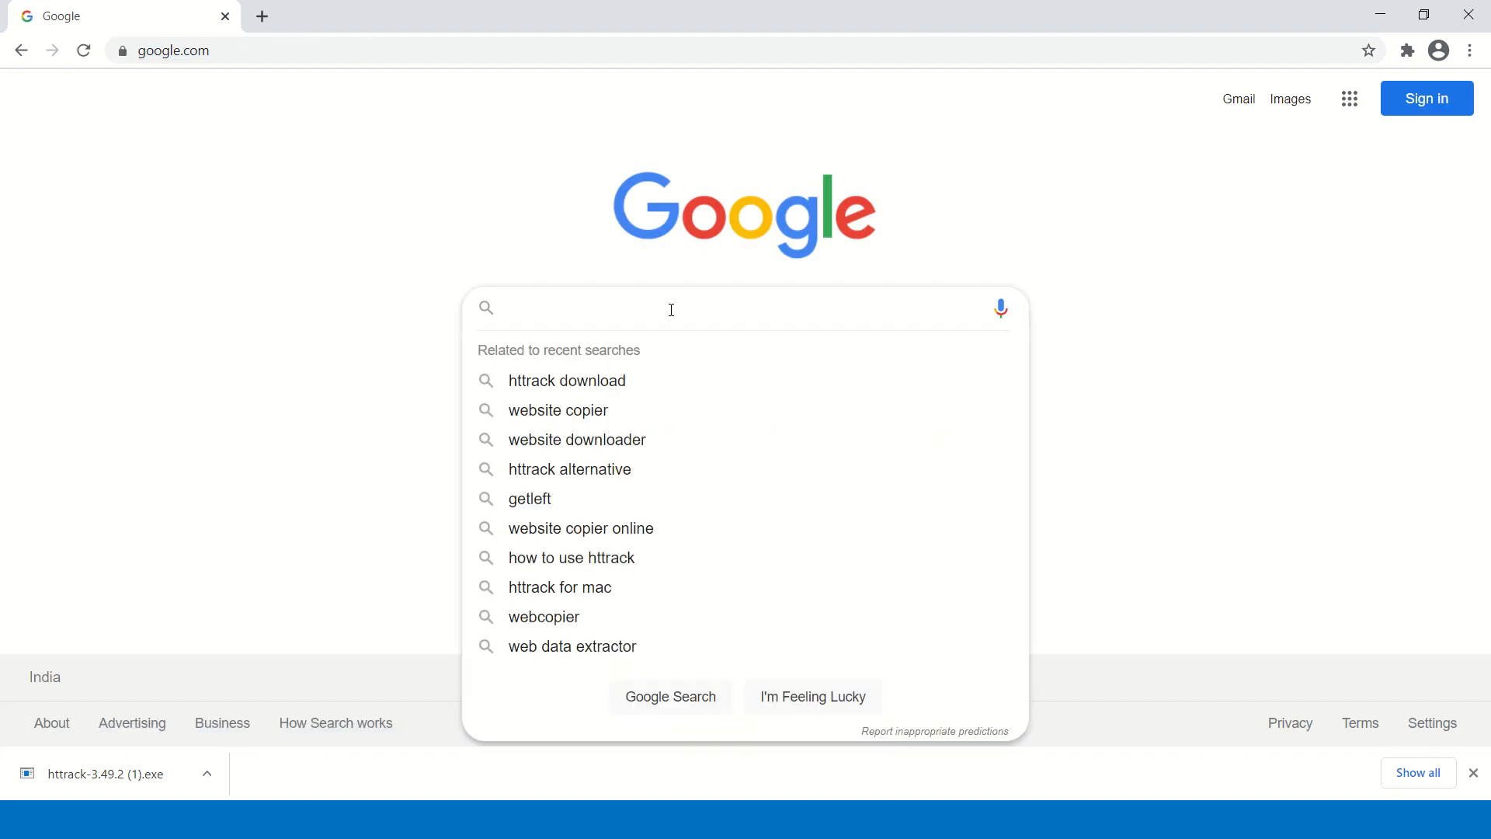
Google 'httrack' and open the official HTTrack Website Copier site from the results
text(httrack)
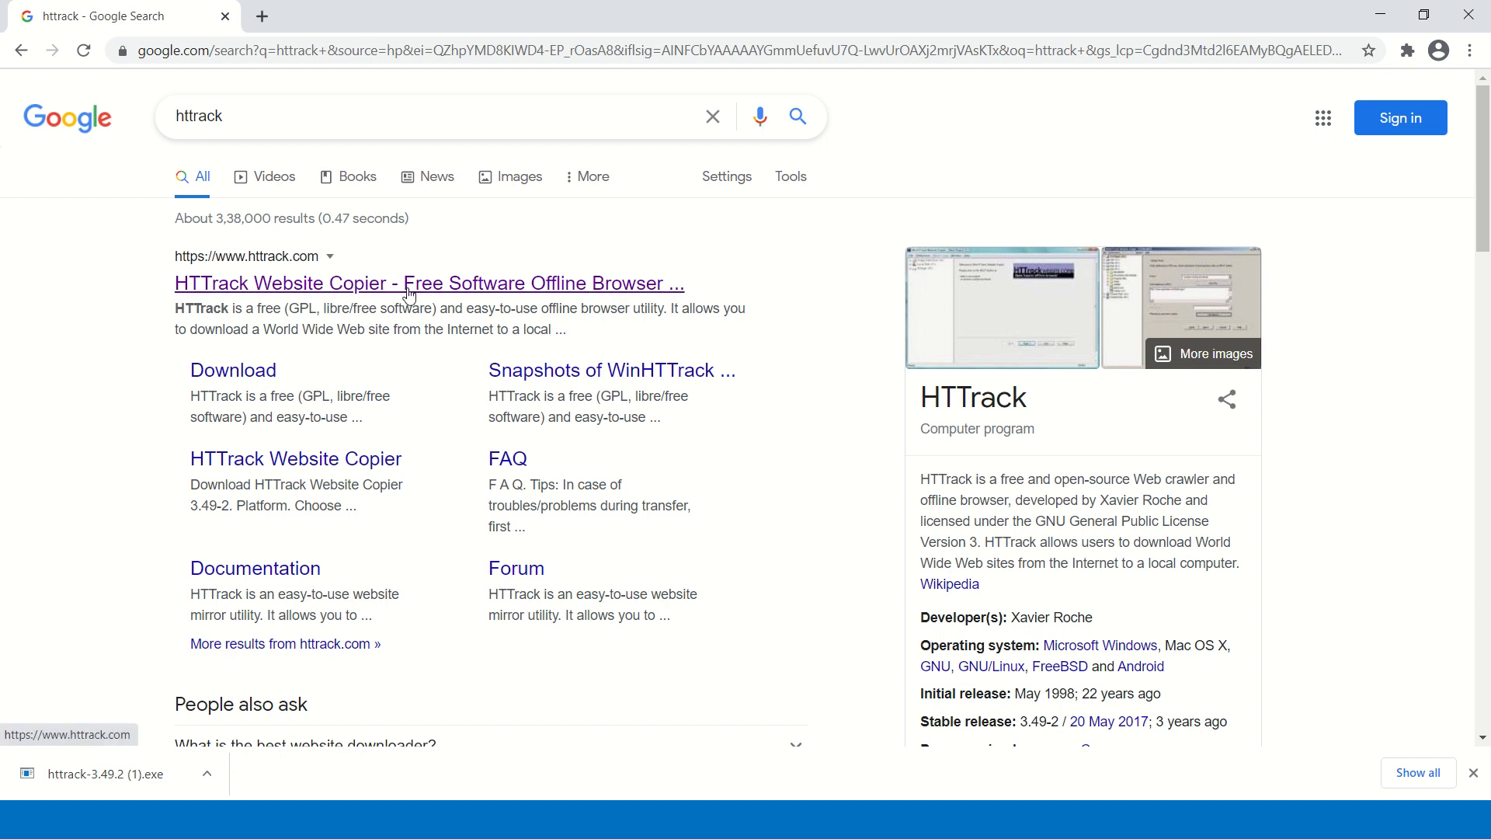
click(428, 284)
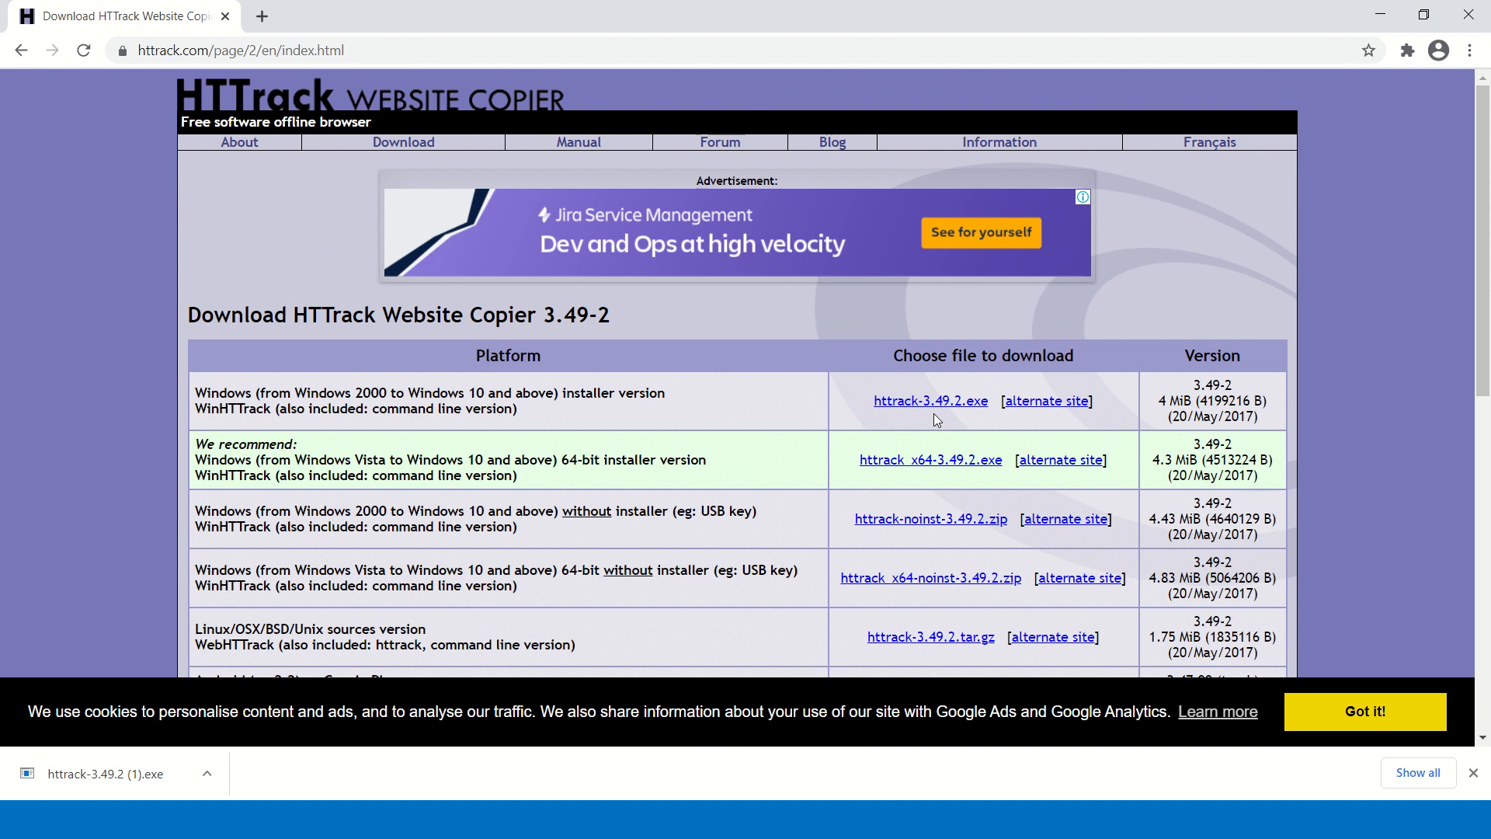
mouse_move(1045, 401)
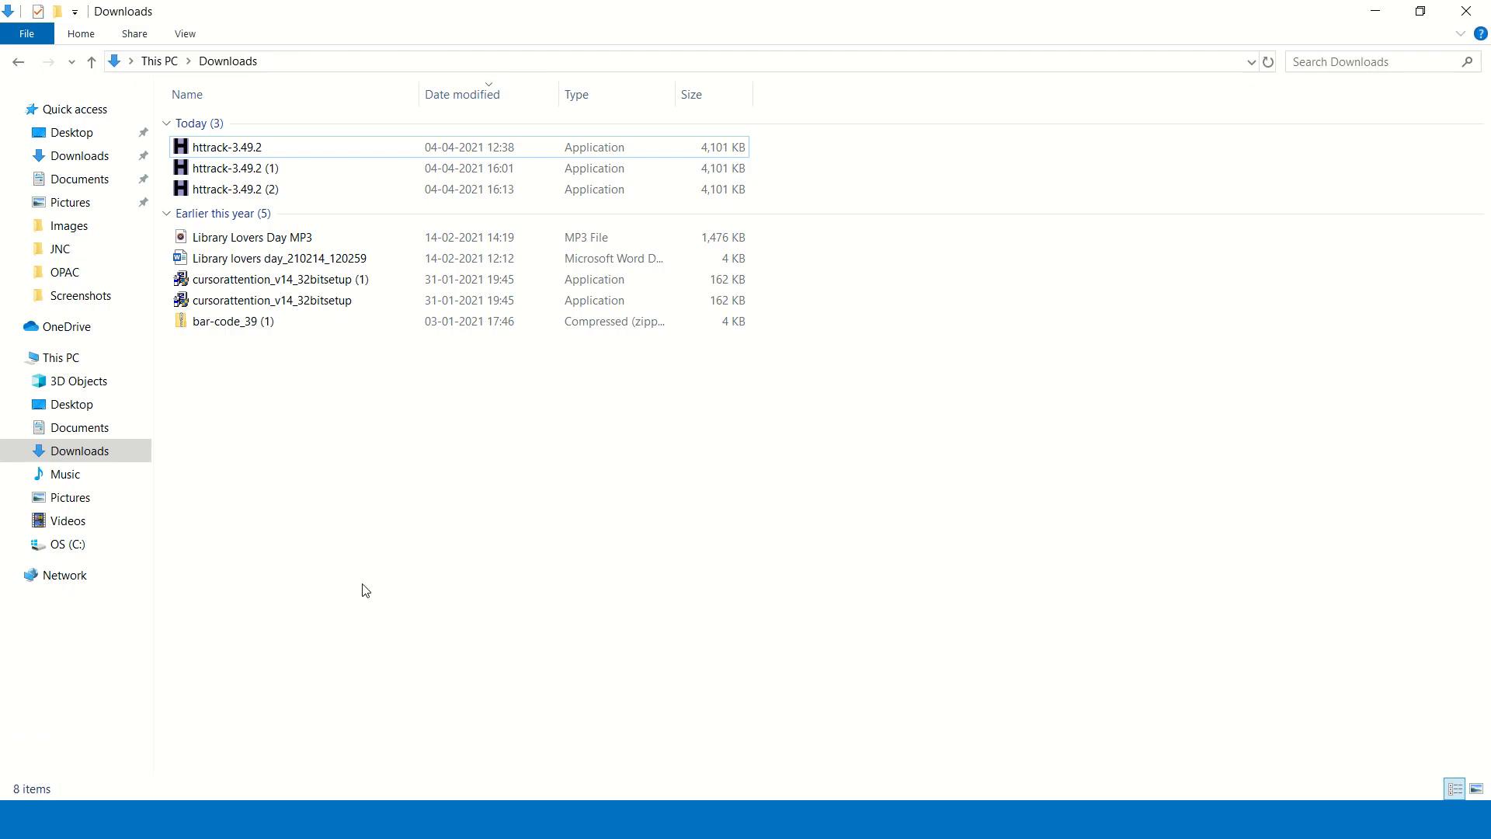
mouse_move(249, 147)
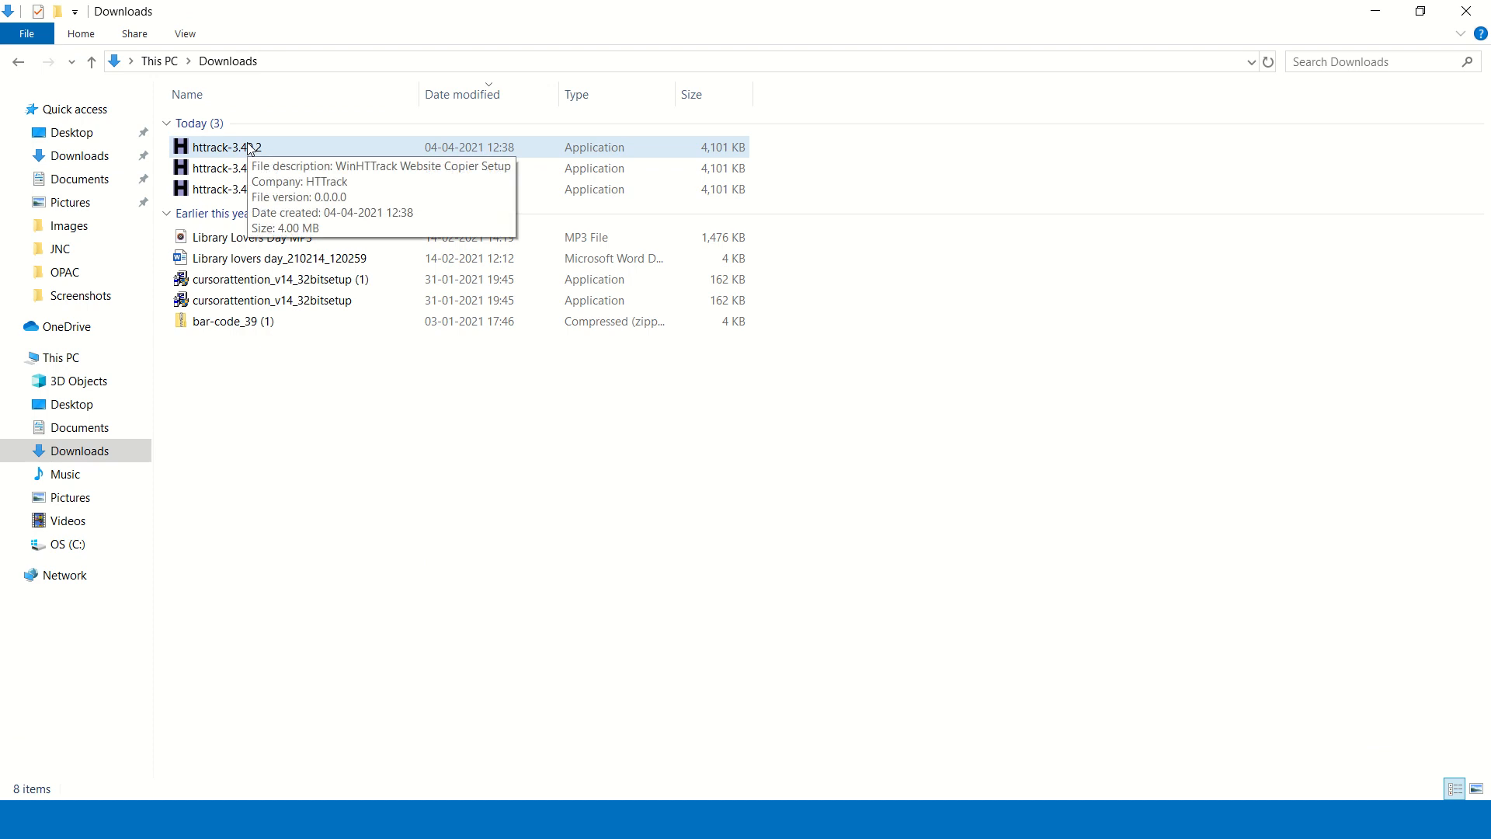
Run httrack-3.49.2.exe from the Downloads folder
double_click(225, 146)
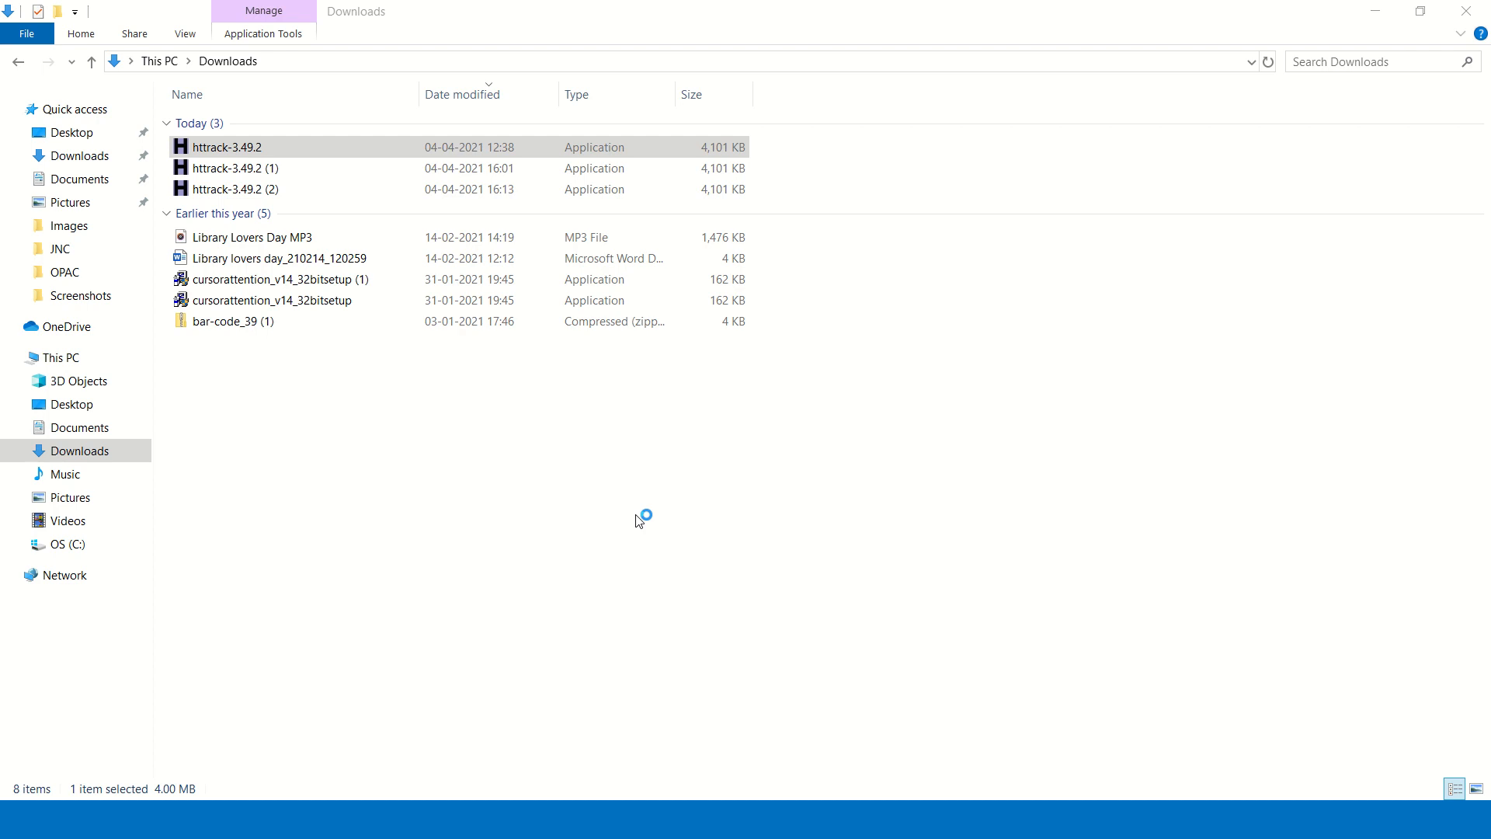
Install WinHTTrack, accepting the licence and default Start Menu folder, then finish setup
double_click(226, 147)
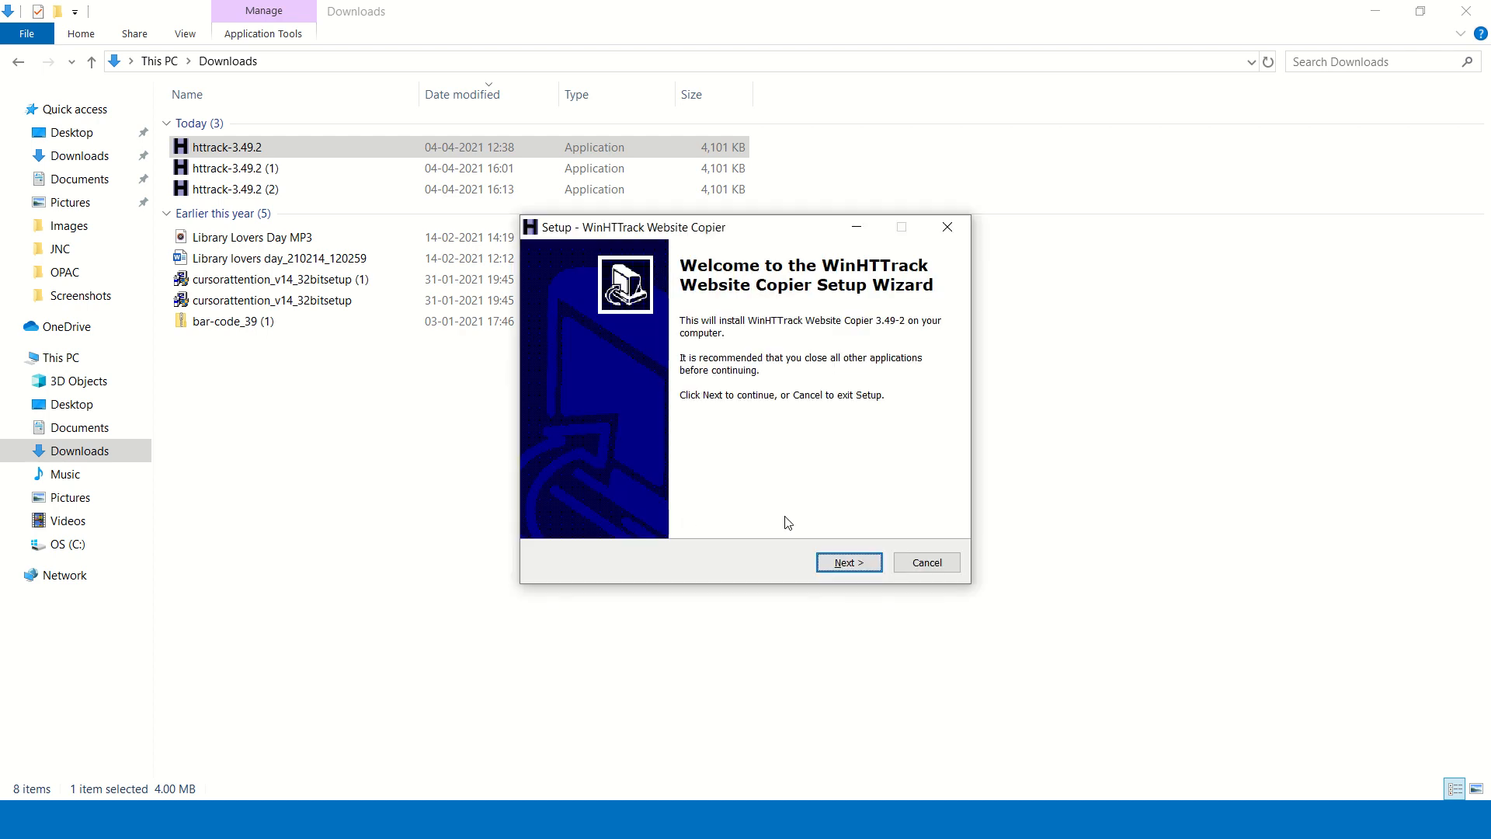
click(846, 563)
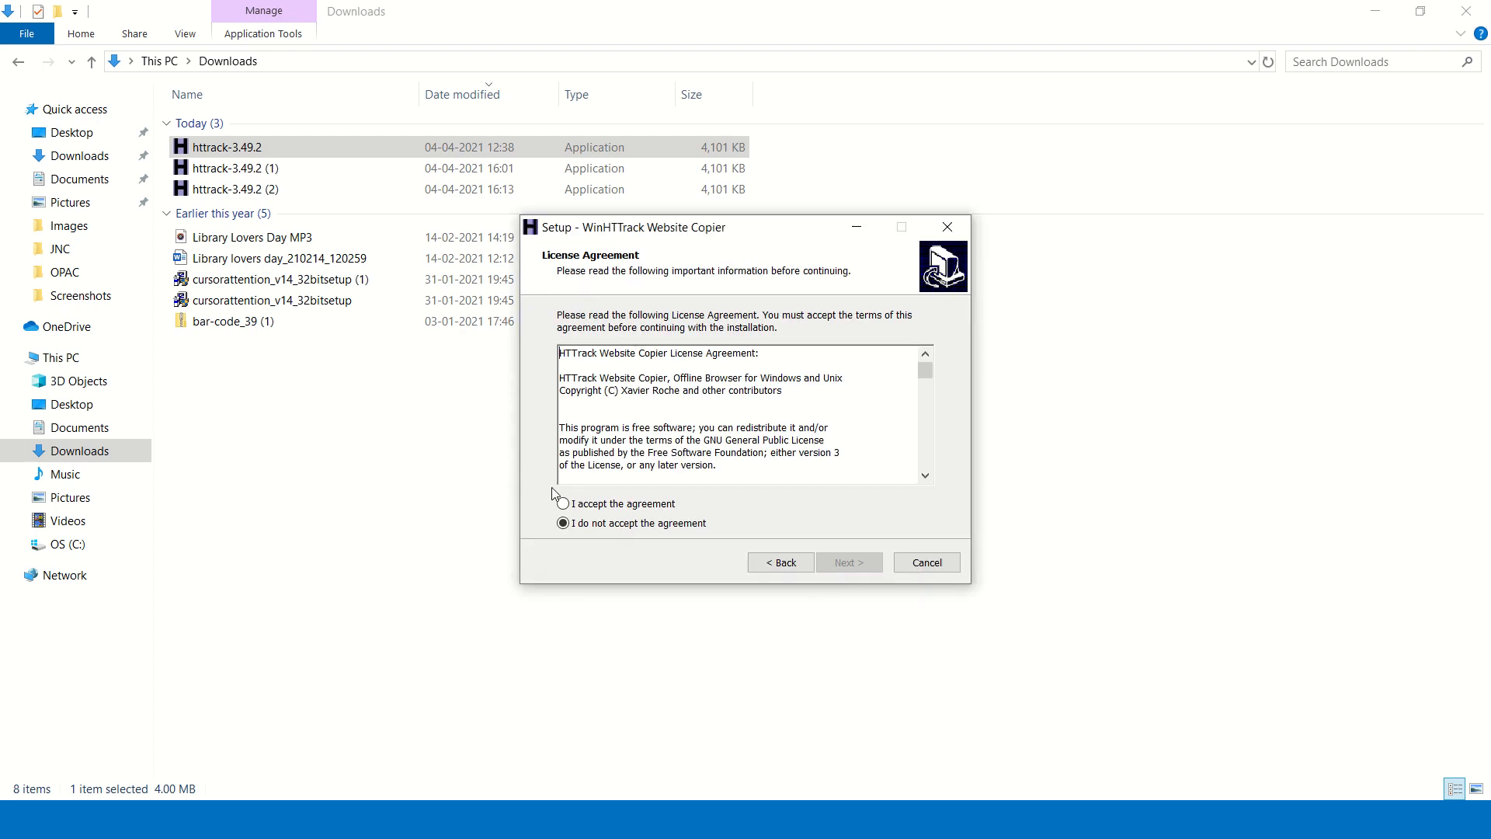
click(562, 503)
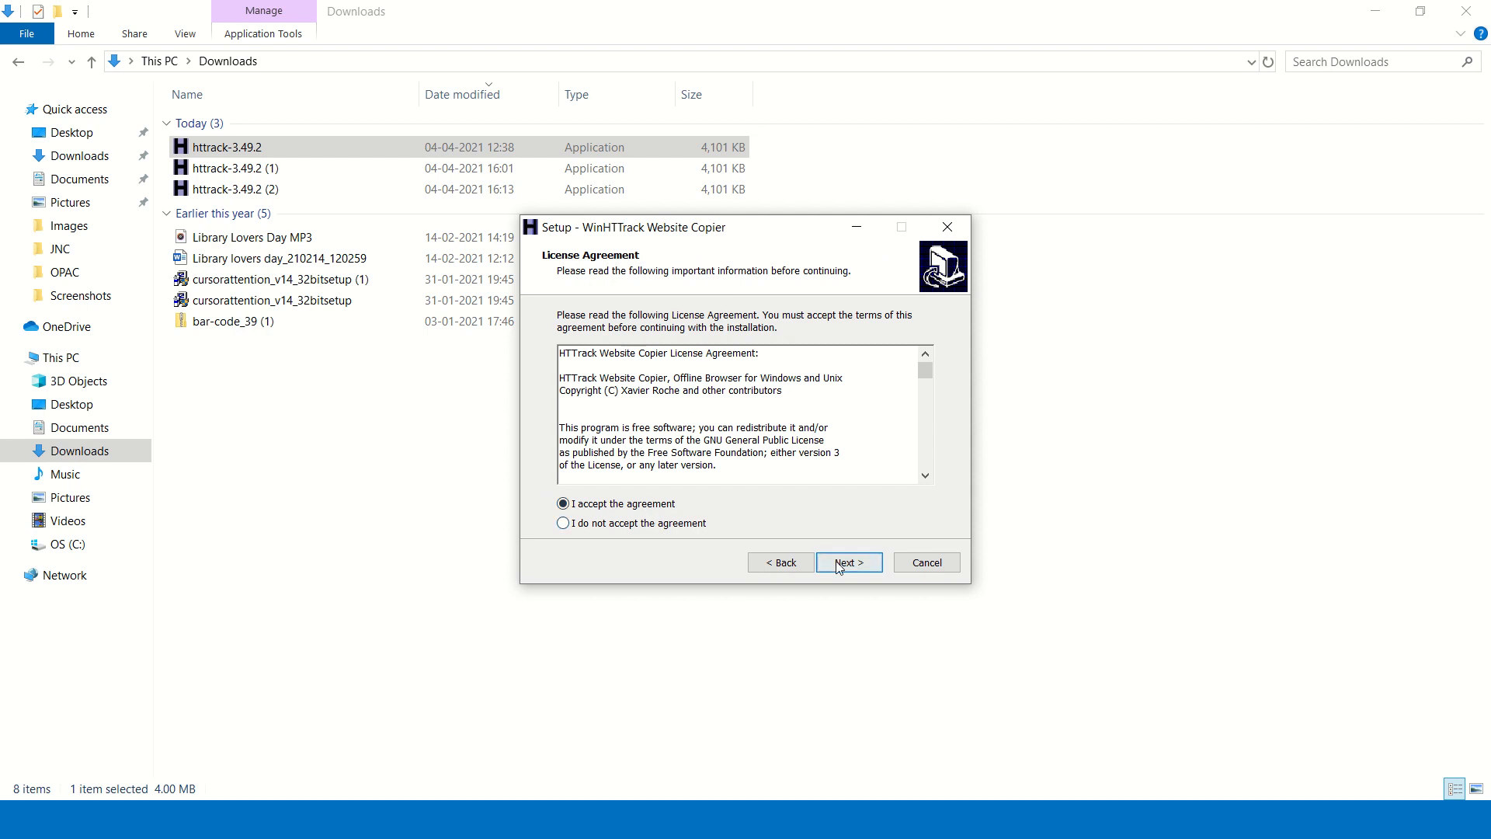
click(848, 563)
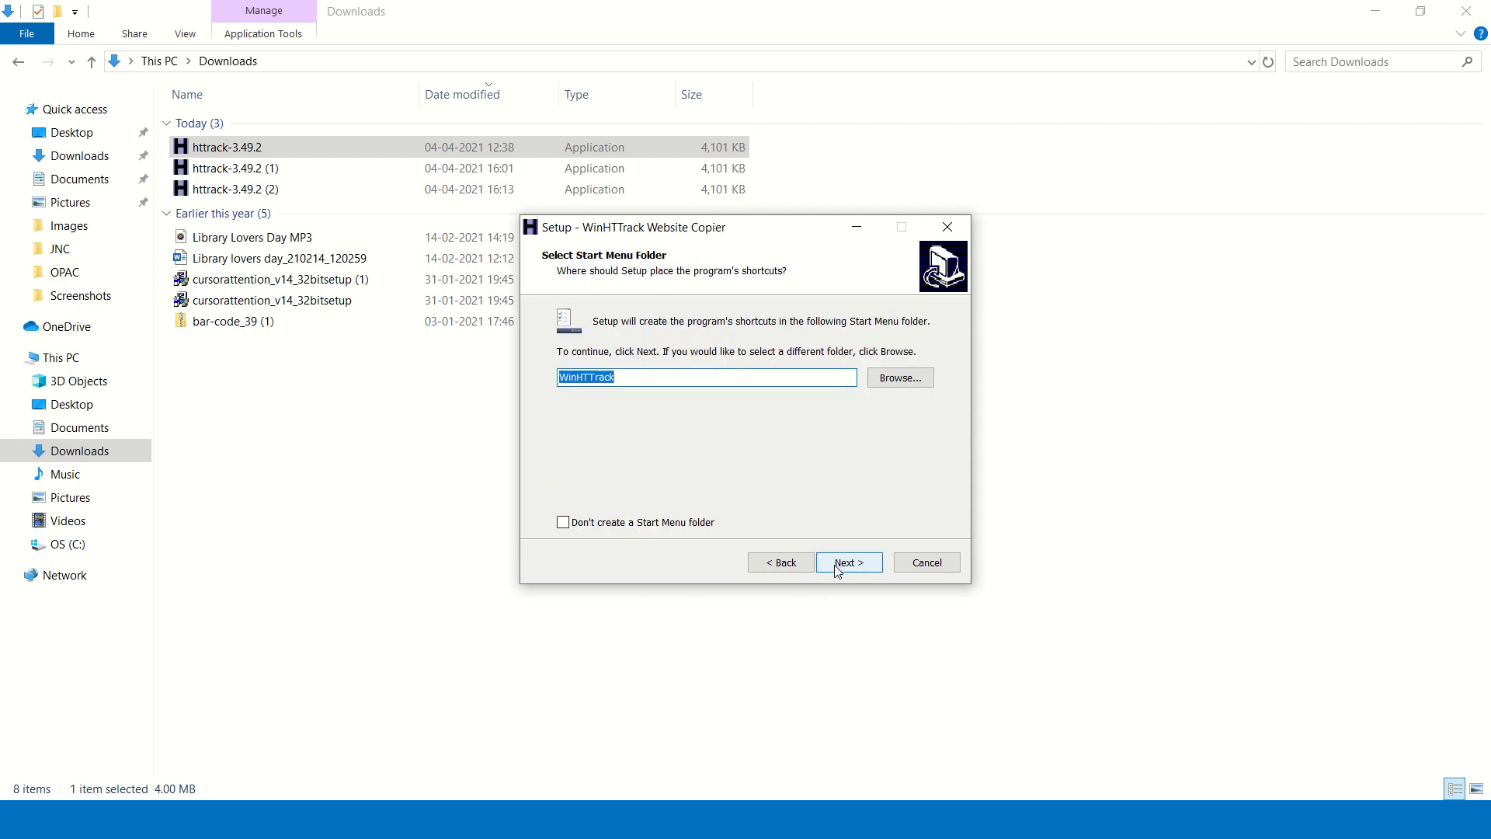
click(846, 562)
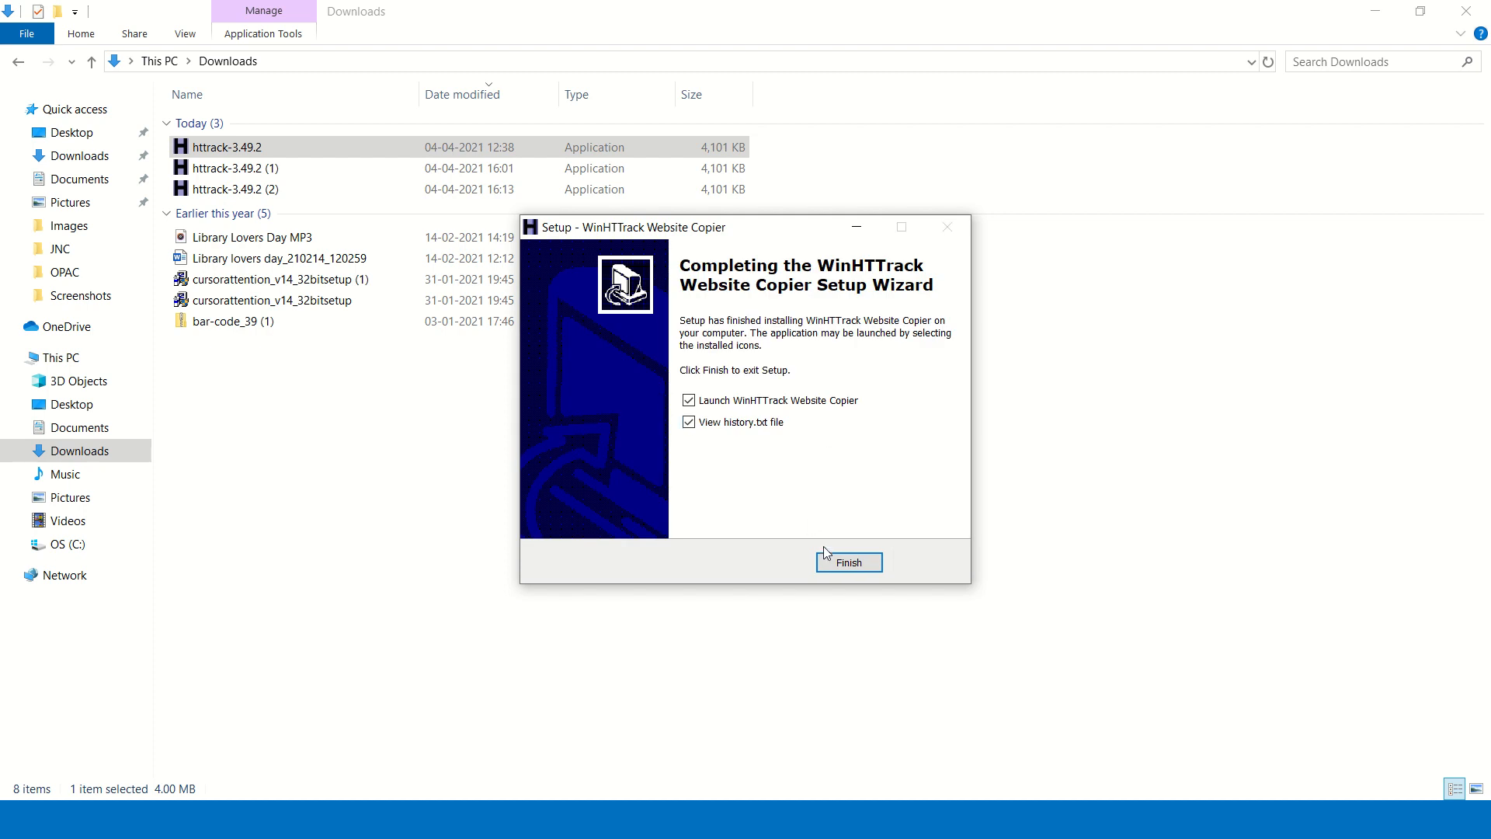
click(847, 563)
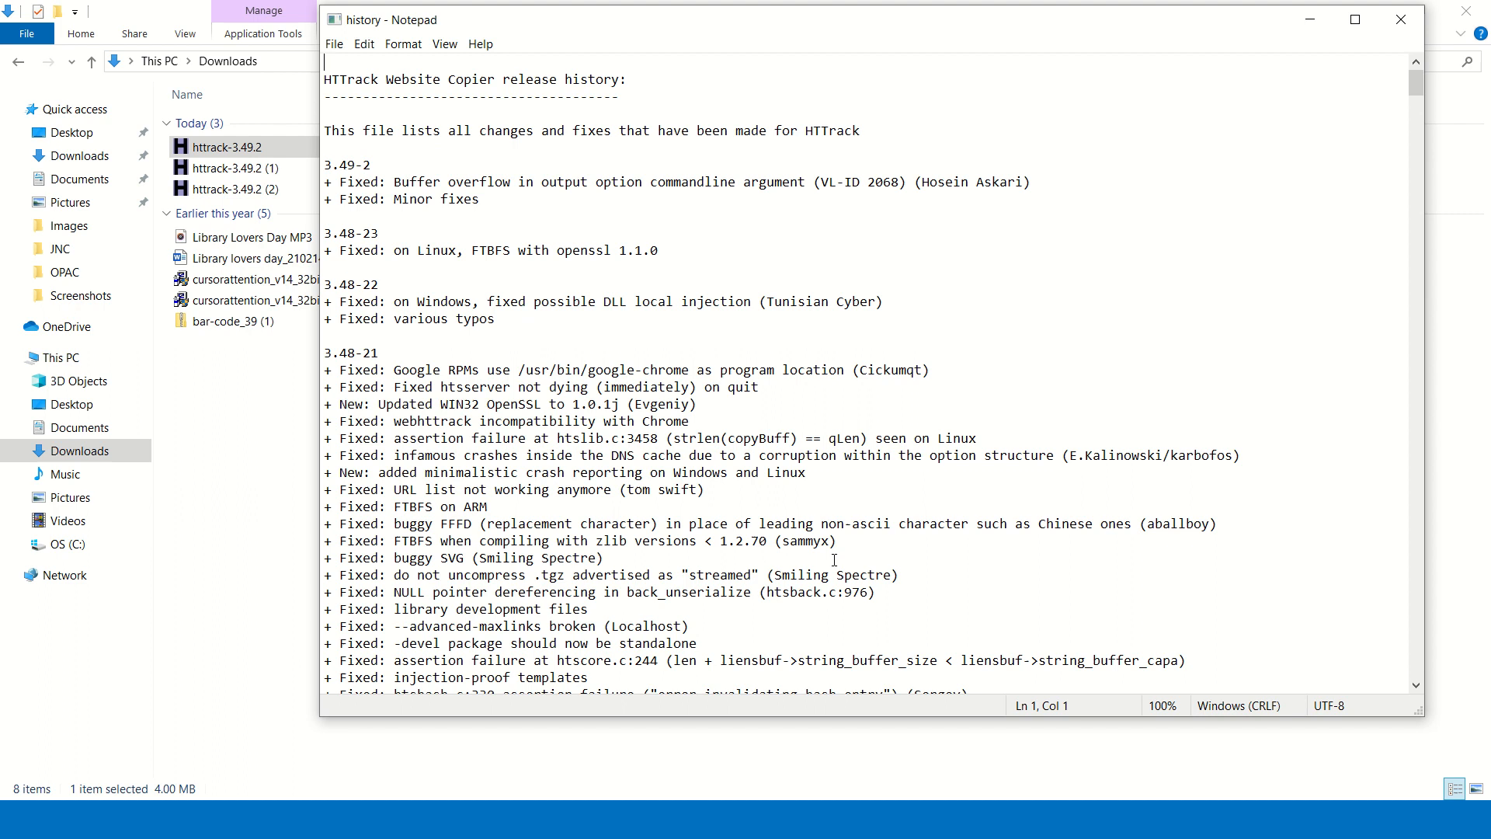
Close the history notes, launch WinHTTrack, and move past the welcome screen
click(1399, 18)
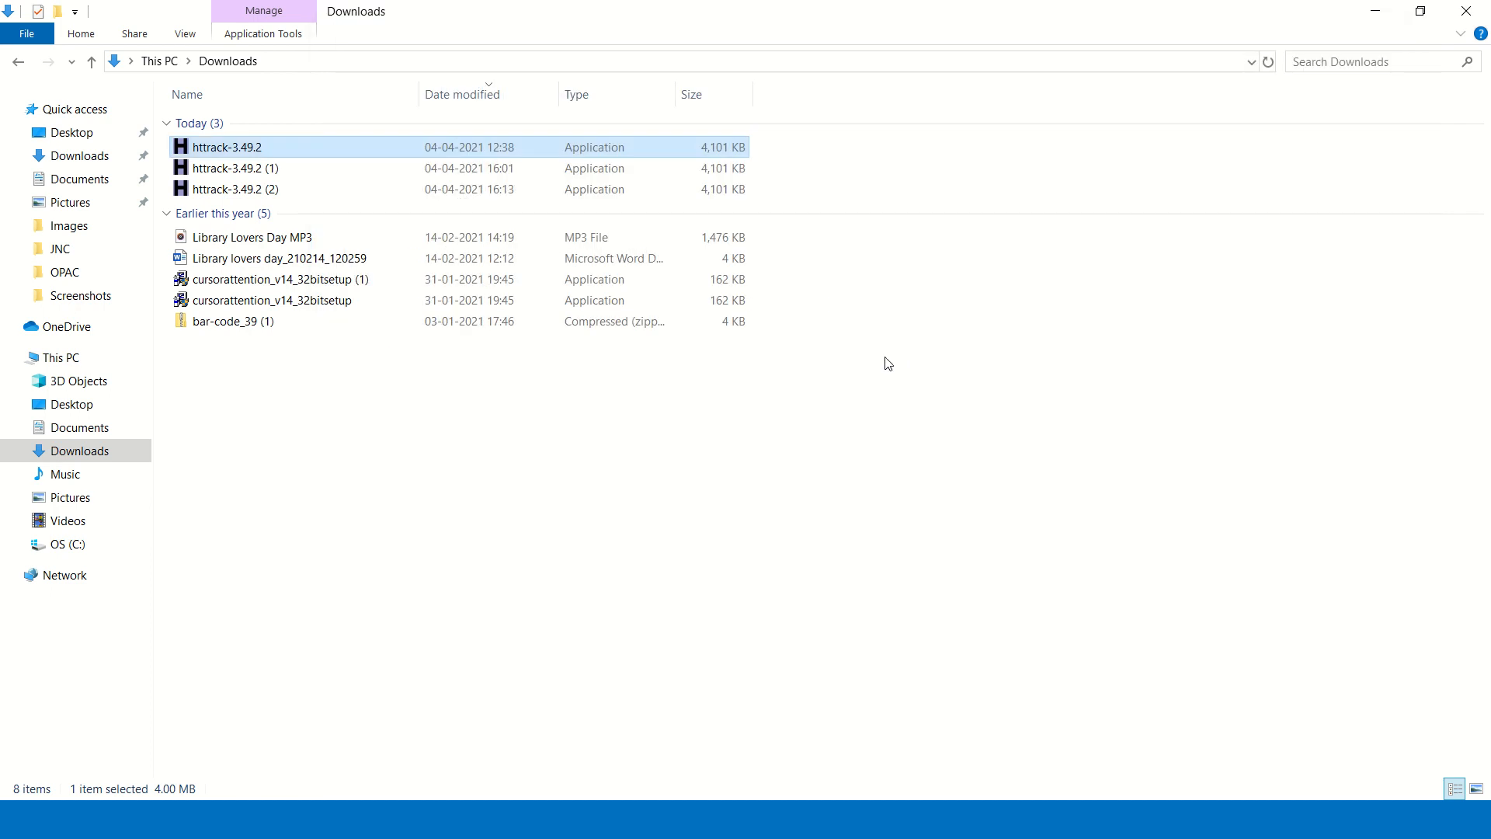
mouse_move(1335, 41)
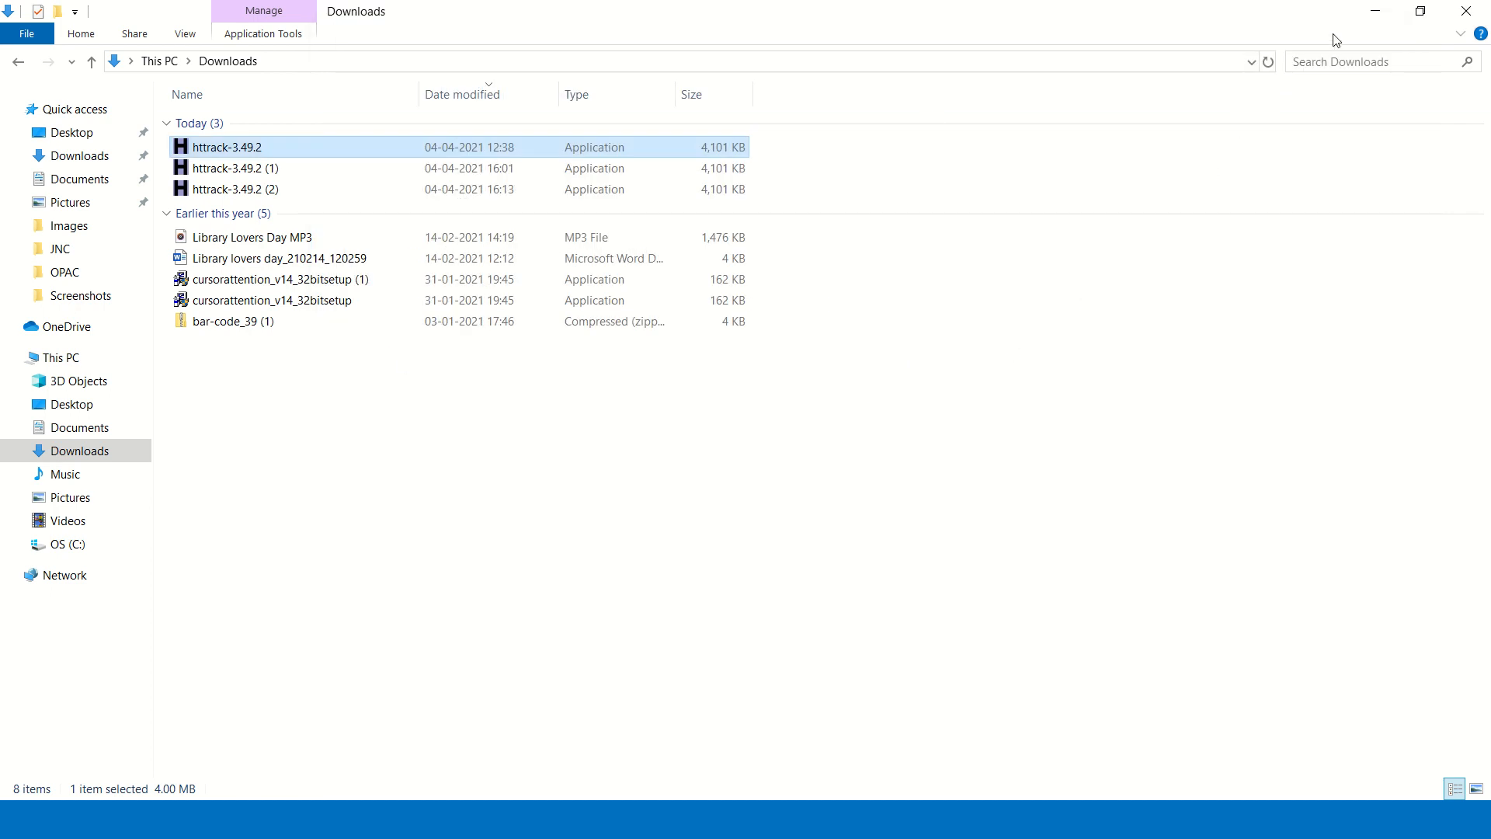
double_click(226, 147)
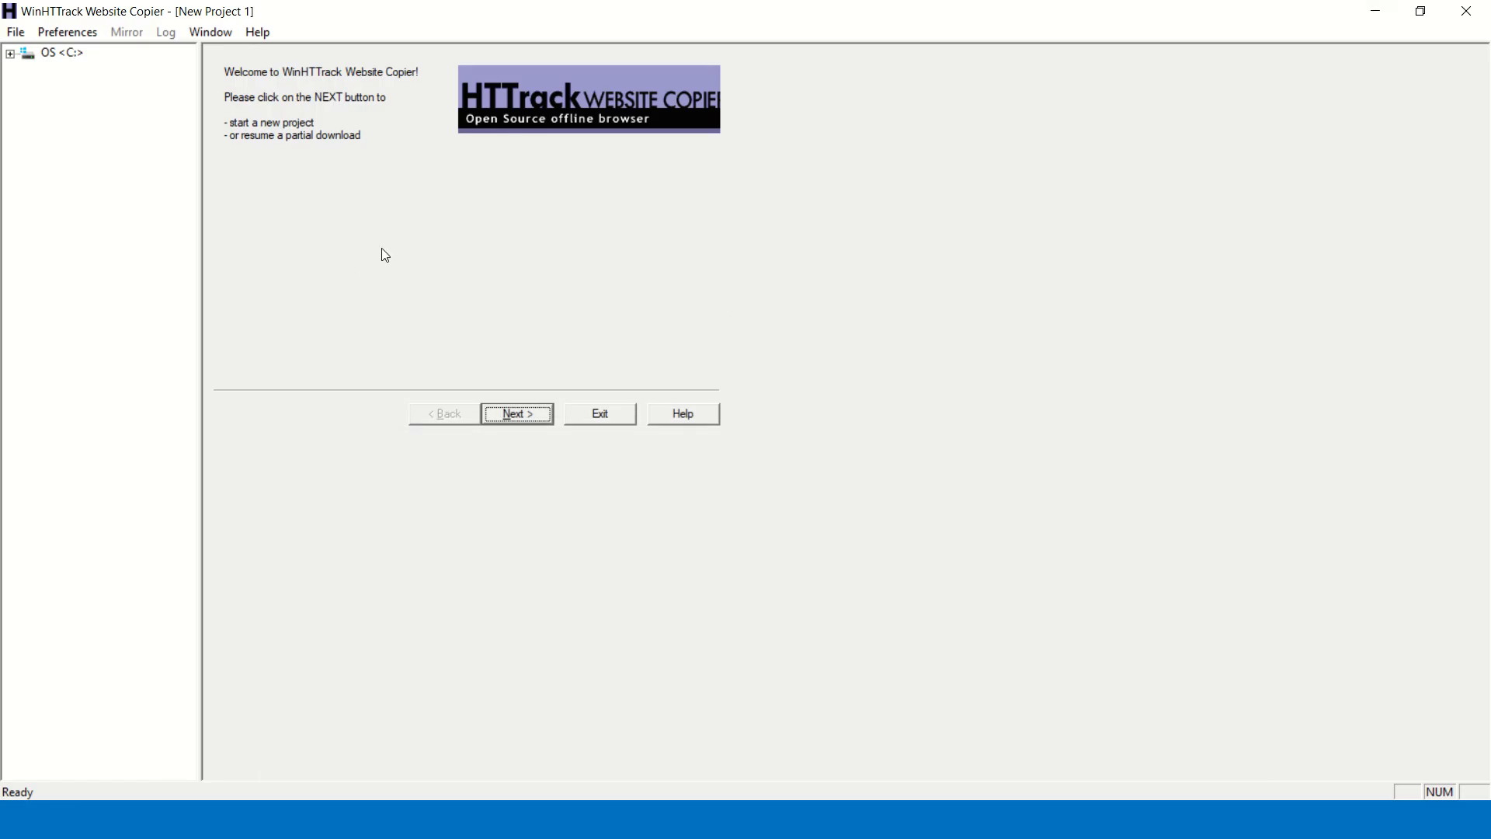
mouse_move(374, 254)
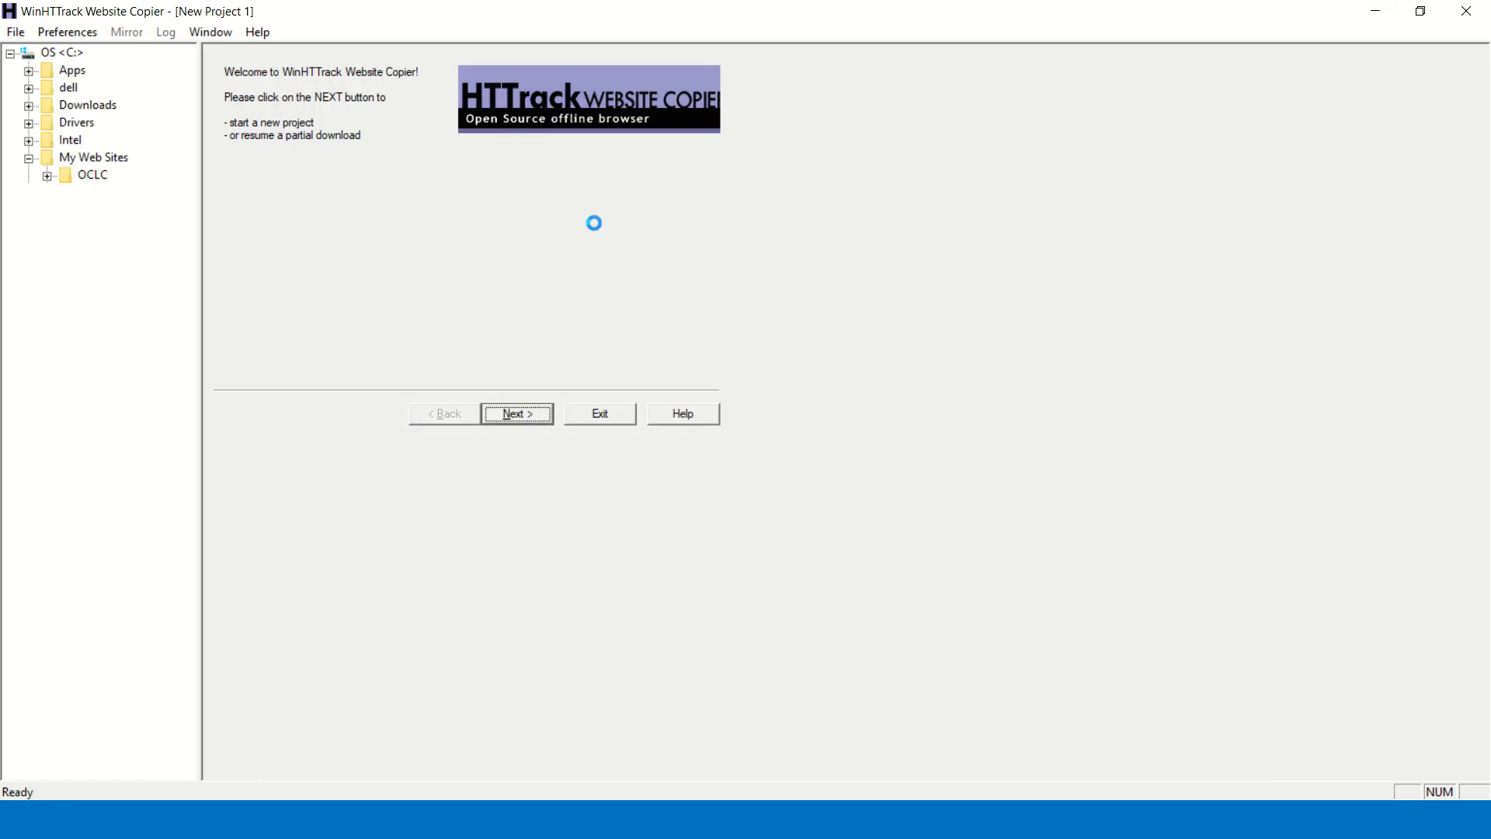
click(517, 412)
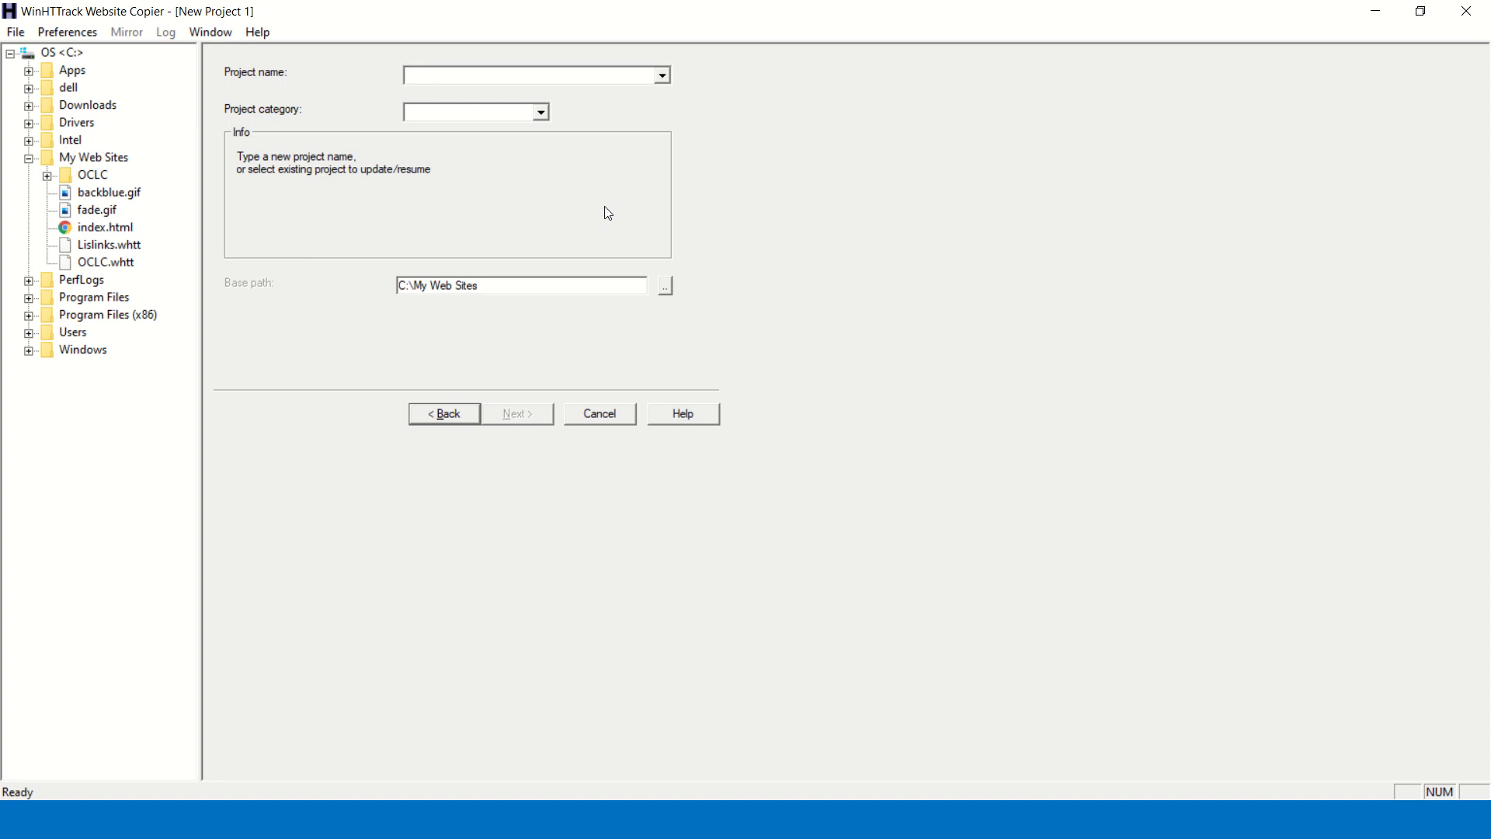
click(532, 74)
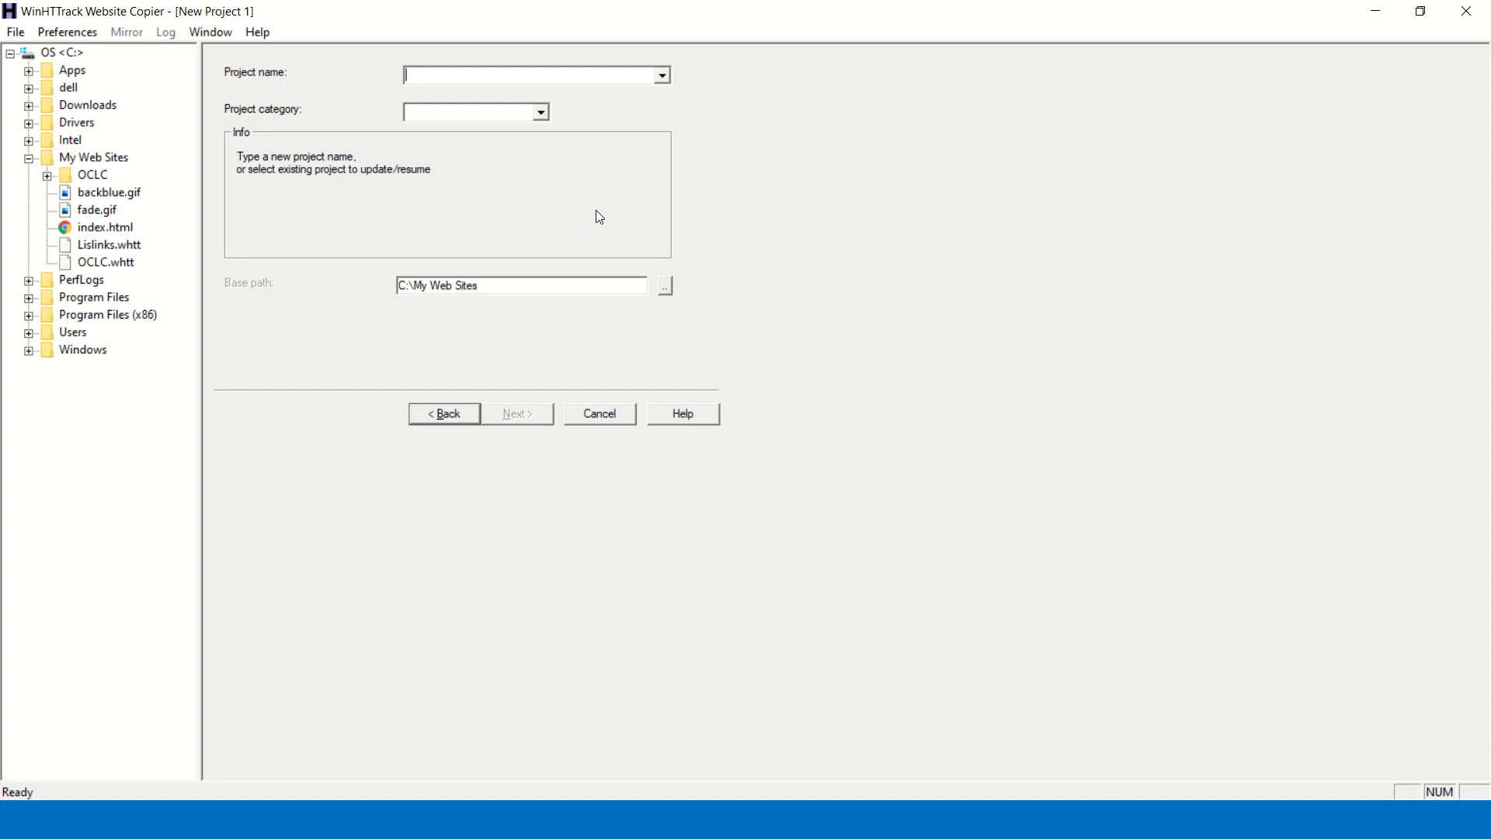
mouse_move(533, 76)
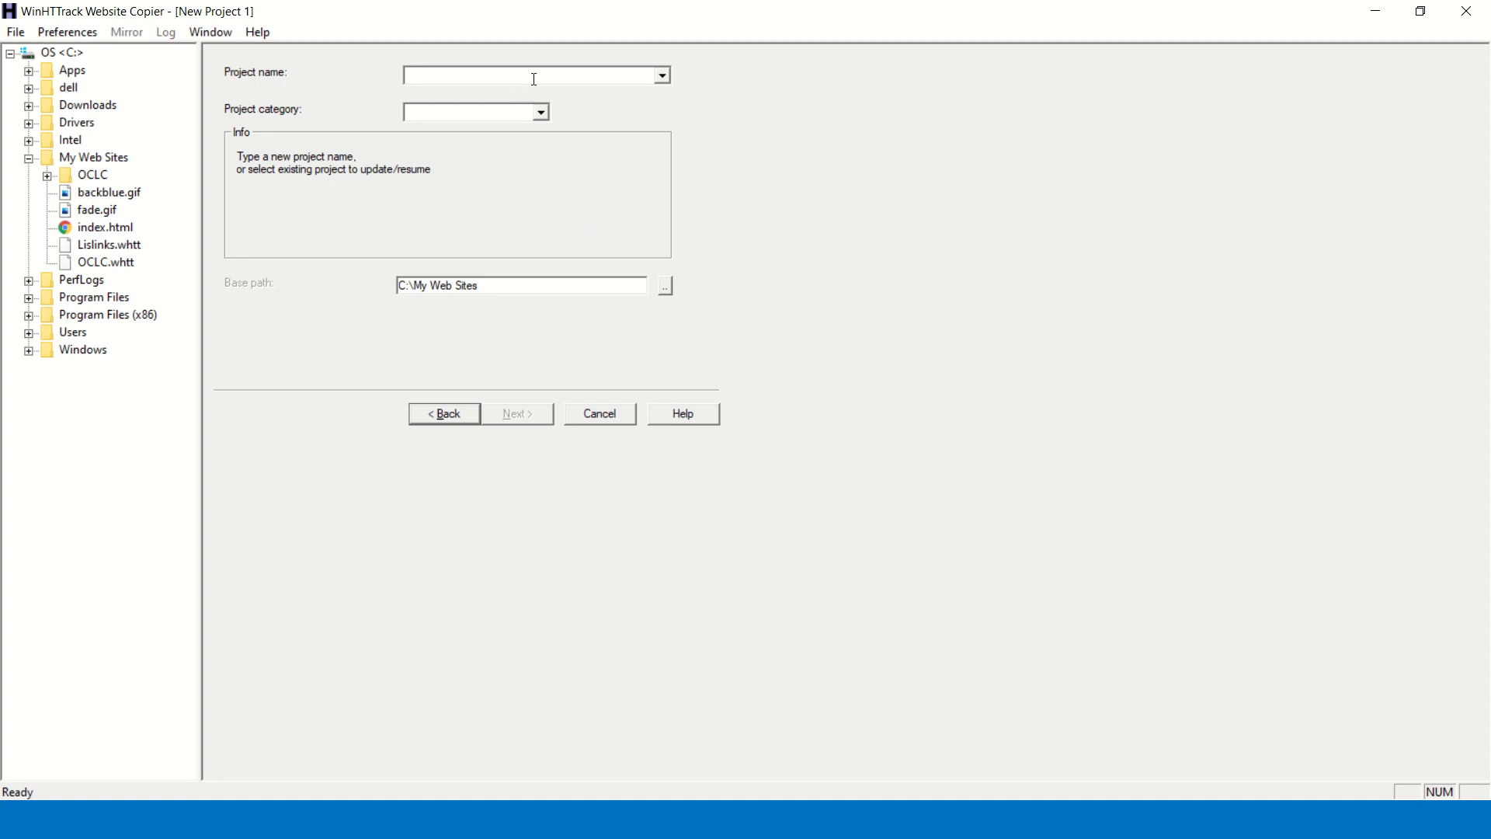
text(L)
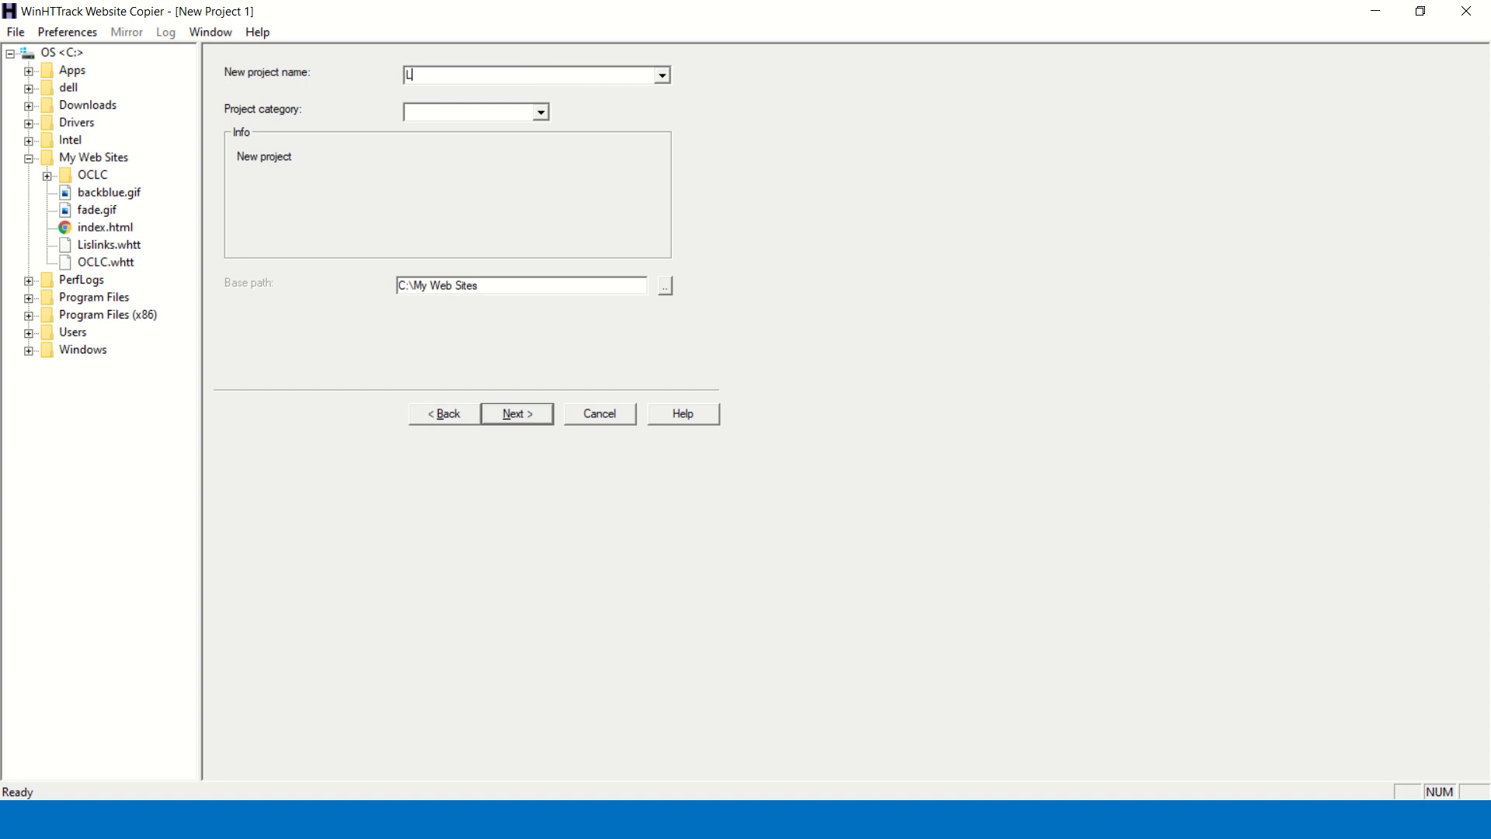
text(islinks)
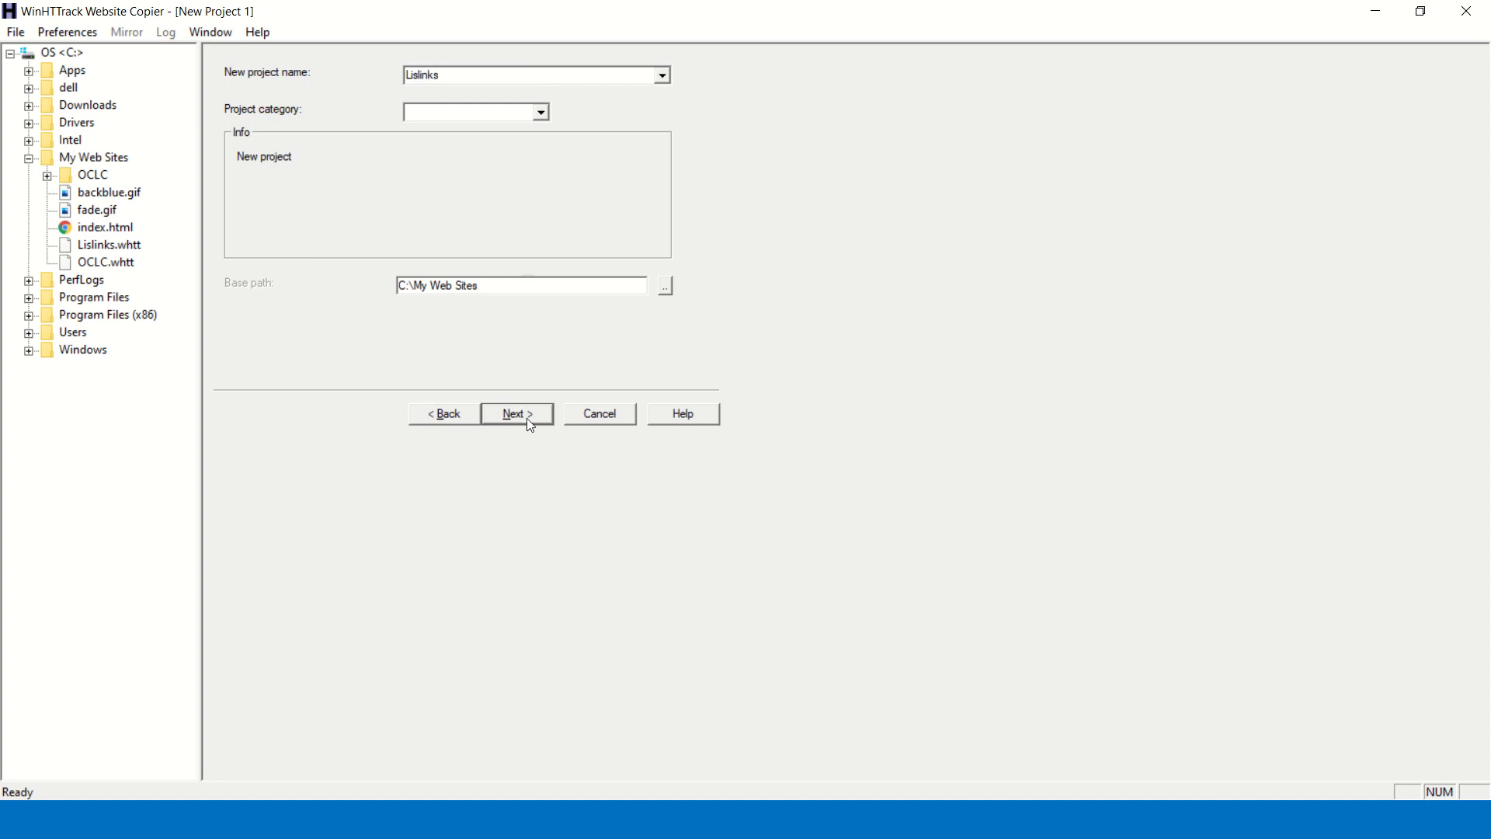
click(517, 413)
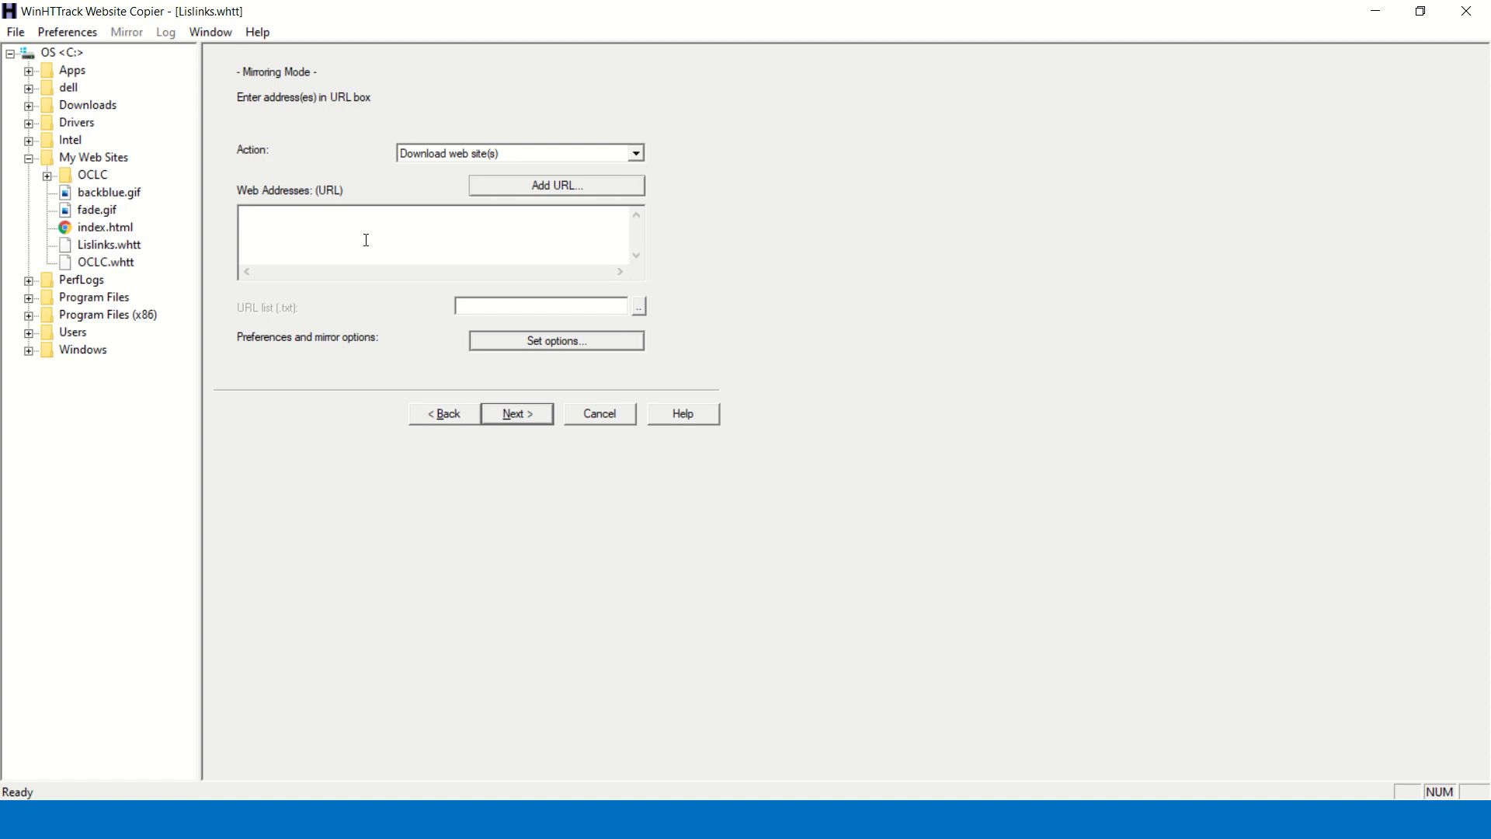
text(www.lislinks.com)
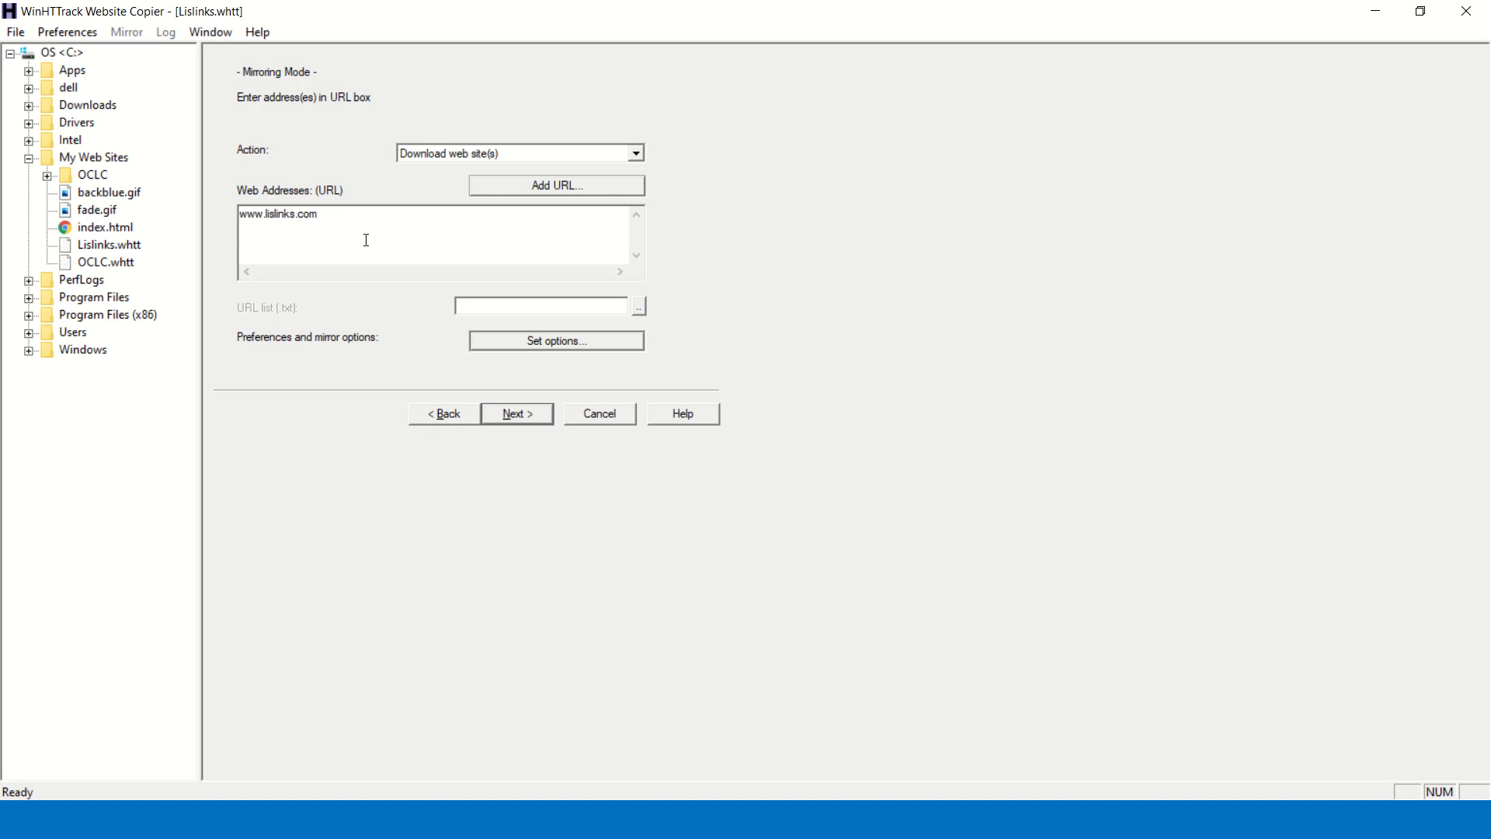
click(516, 412)
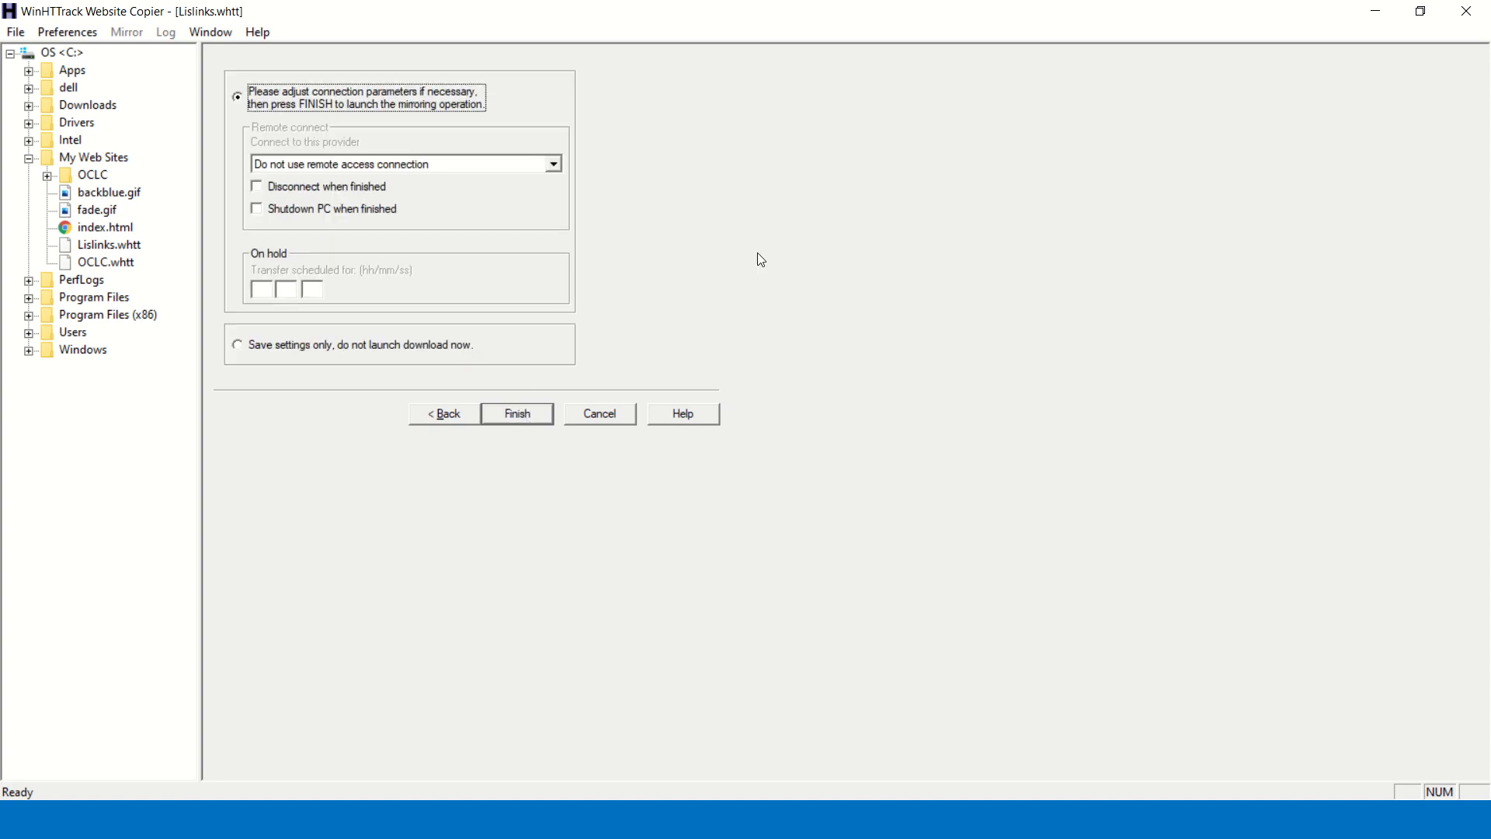
Launch the Lislinks mirror and let it run until mirroring completes
click(517, 412)
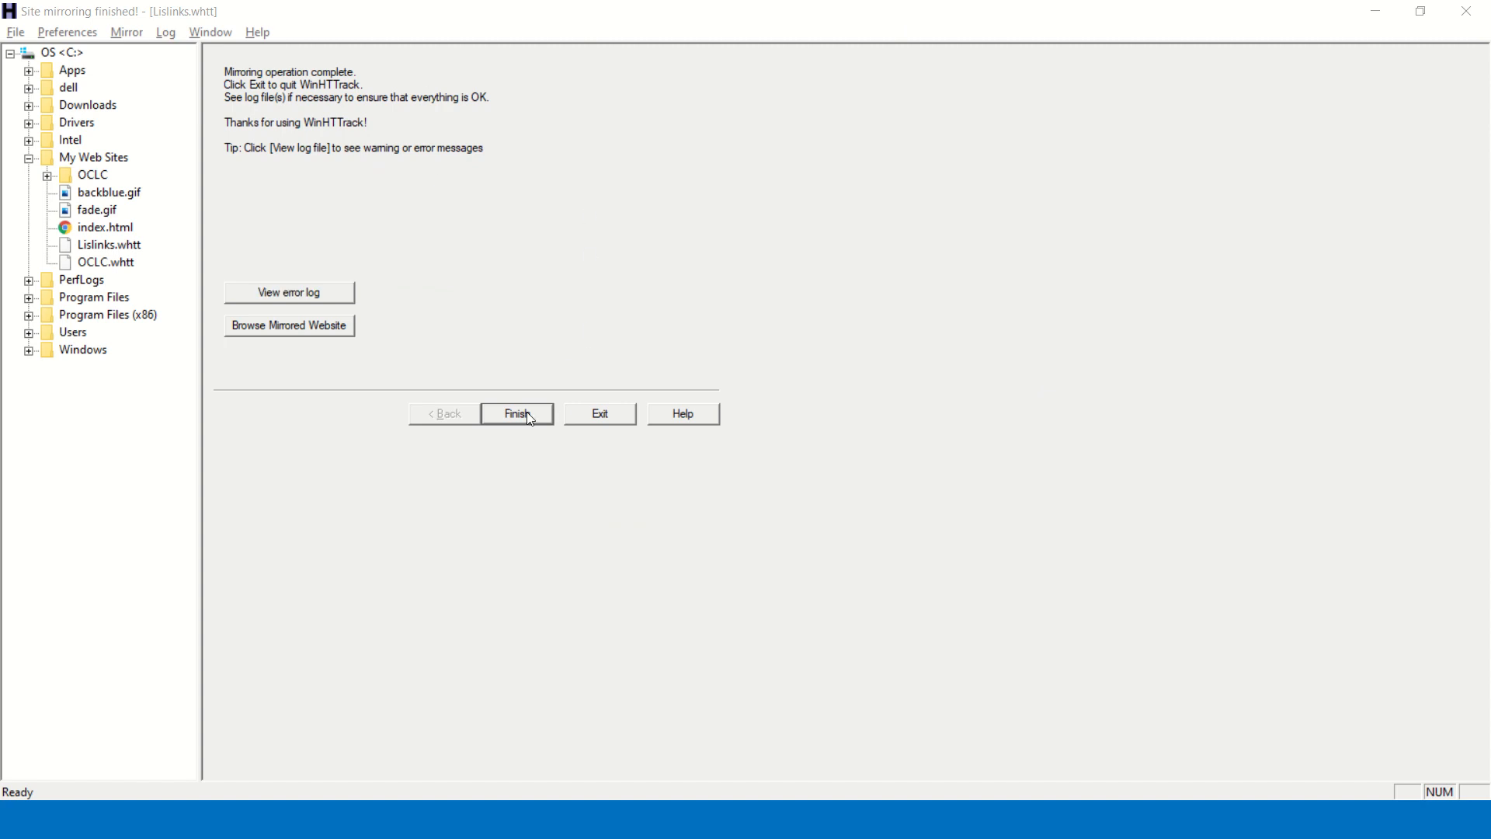
Close WinHTTrack, refresh the desktop, and open the C: drive in File Explorer
click(517, 412)
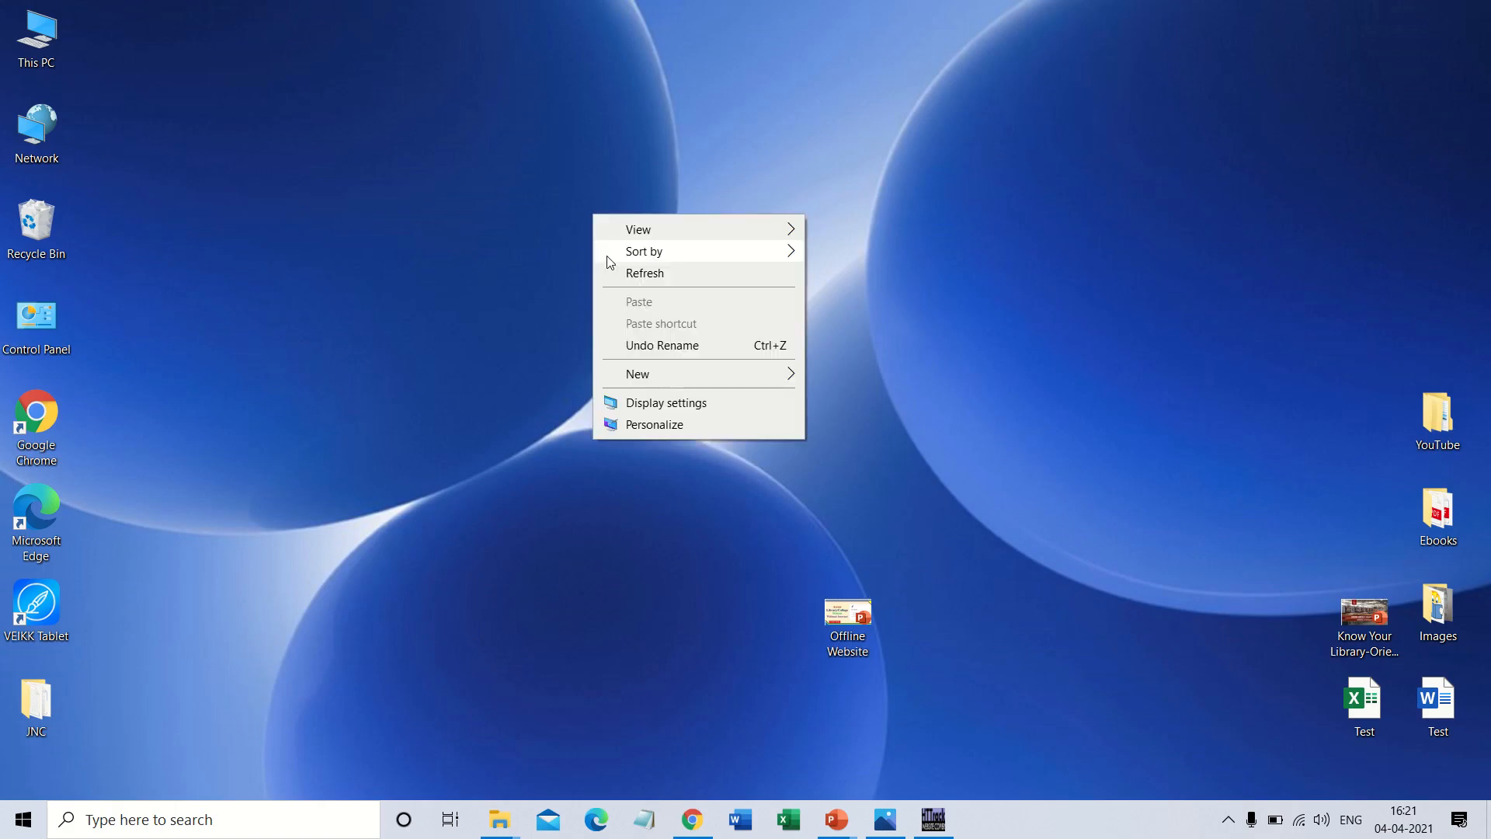
click(594, 326)
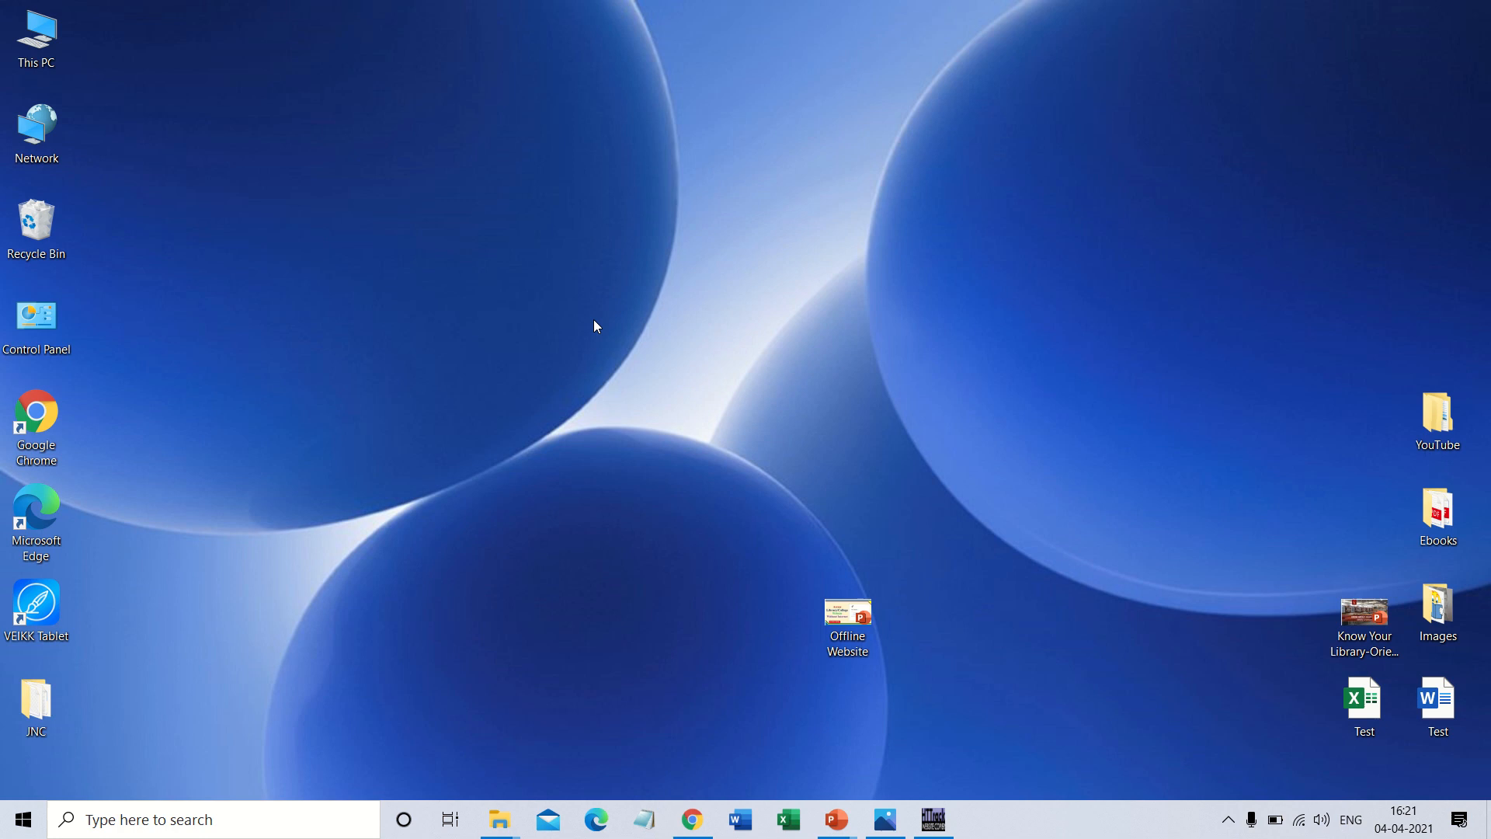
mouse_move(847, 343)
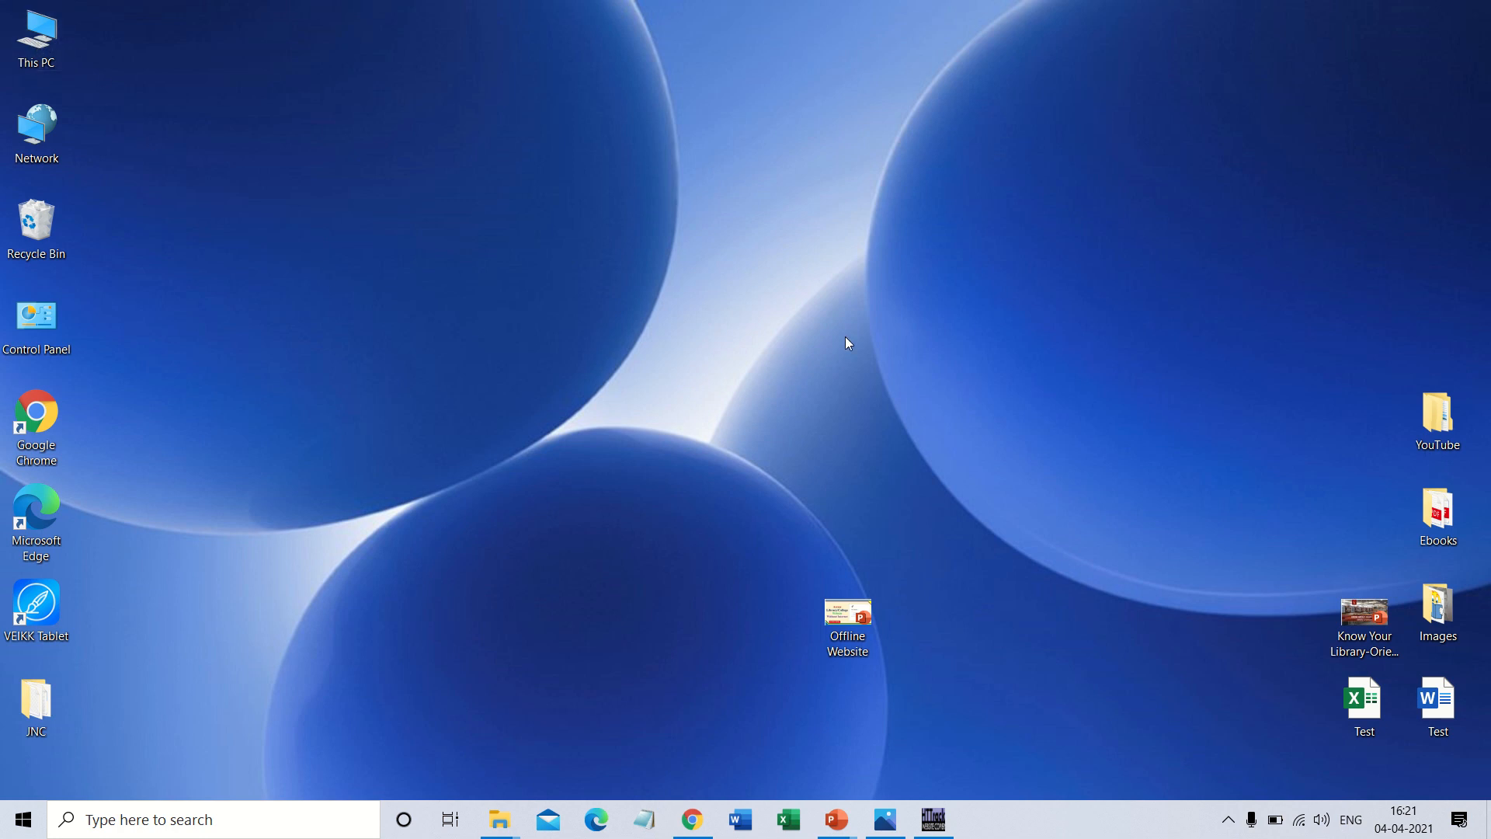
double_click(35, 31)
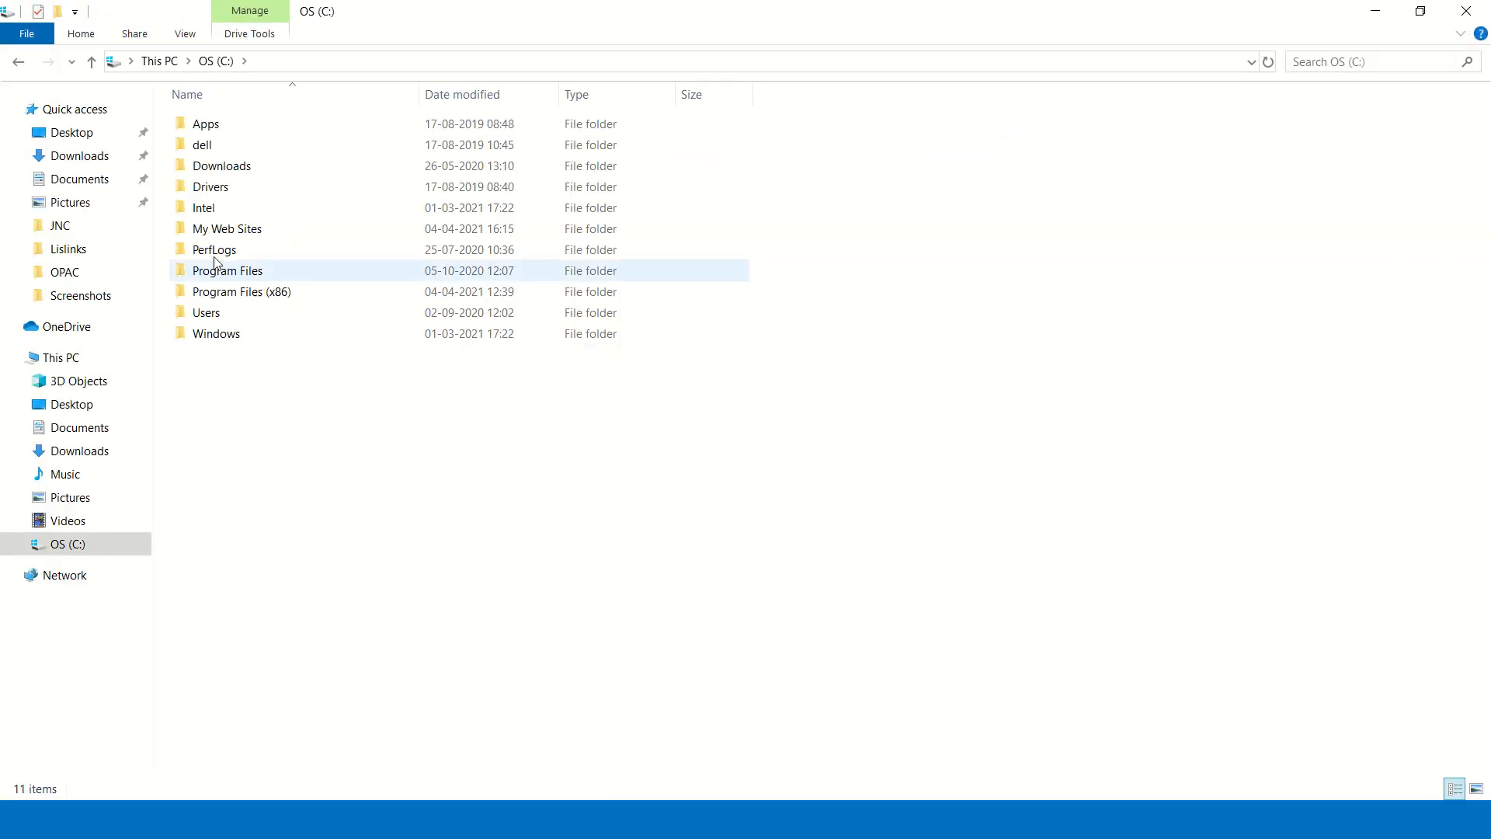
Open C:\My Web Sites and then its Lislinks folder of mirrored site files
click(226, 228)
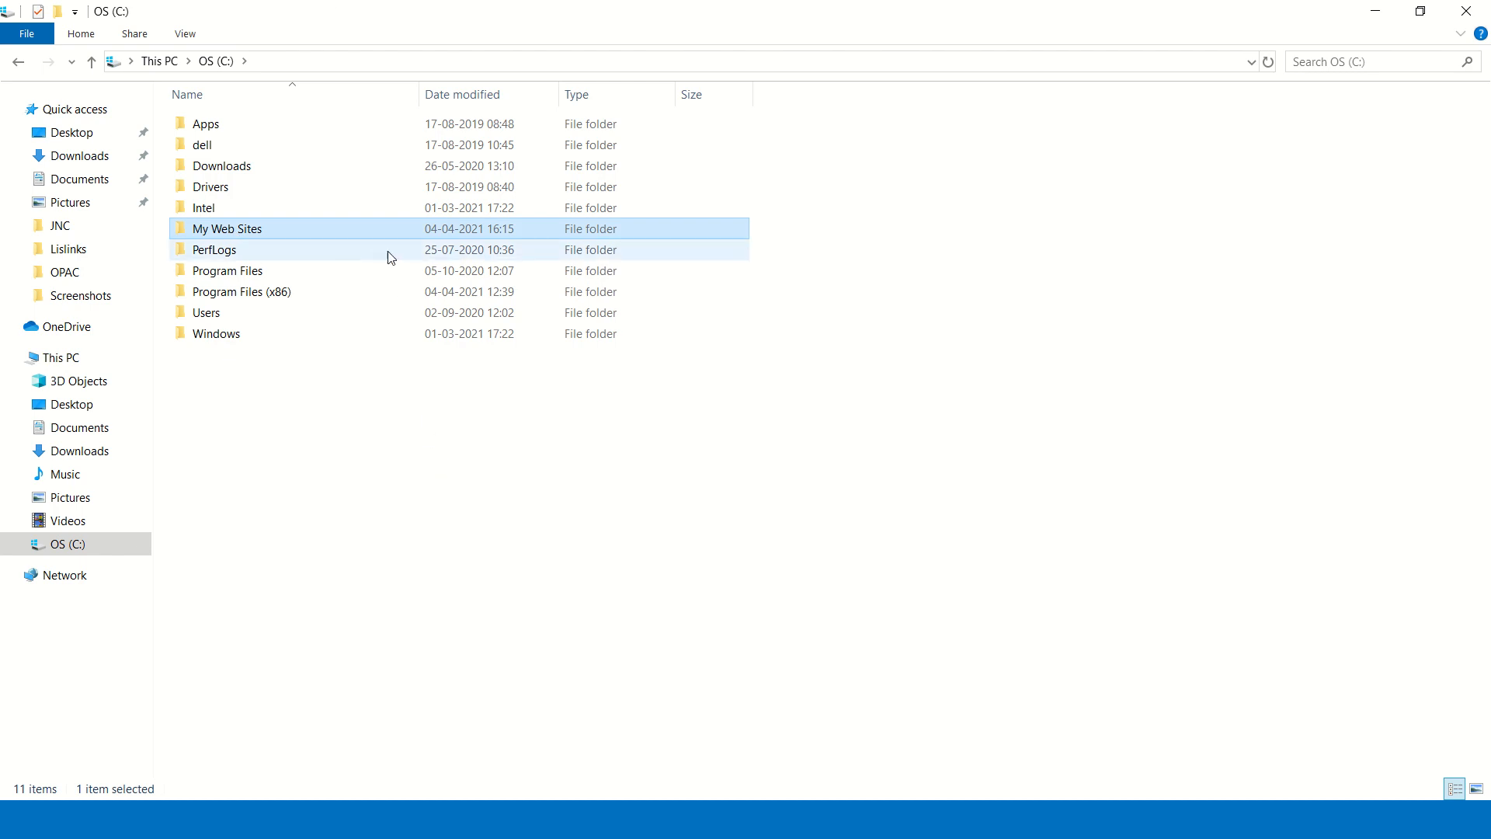
double_click(226, 228)
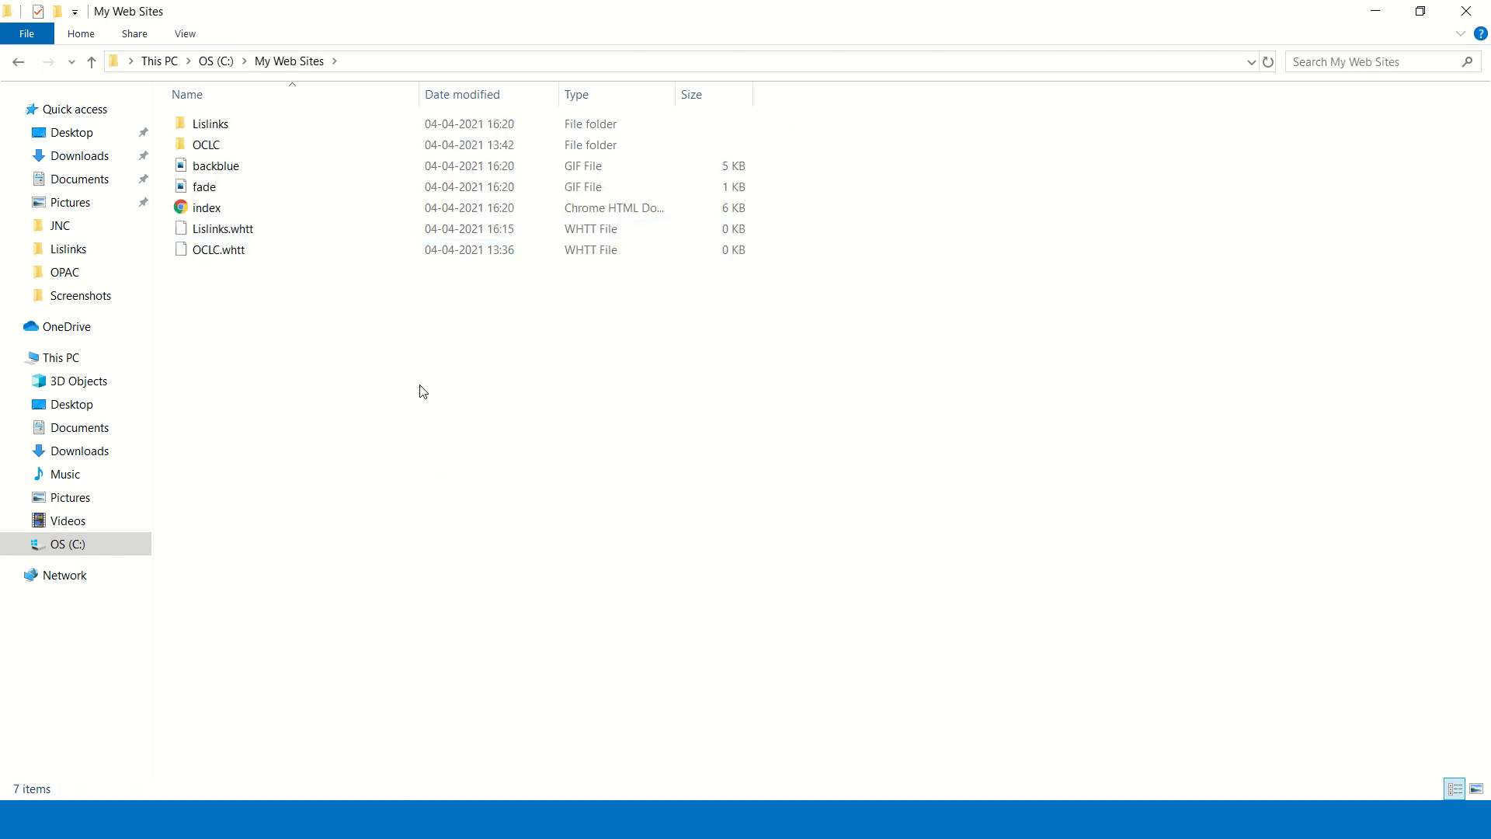
click(211, 123)
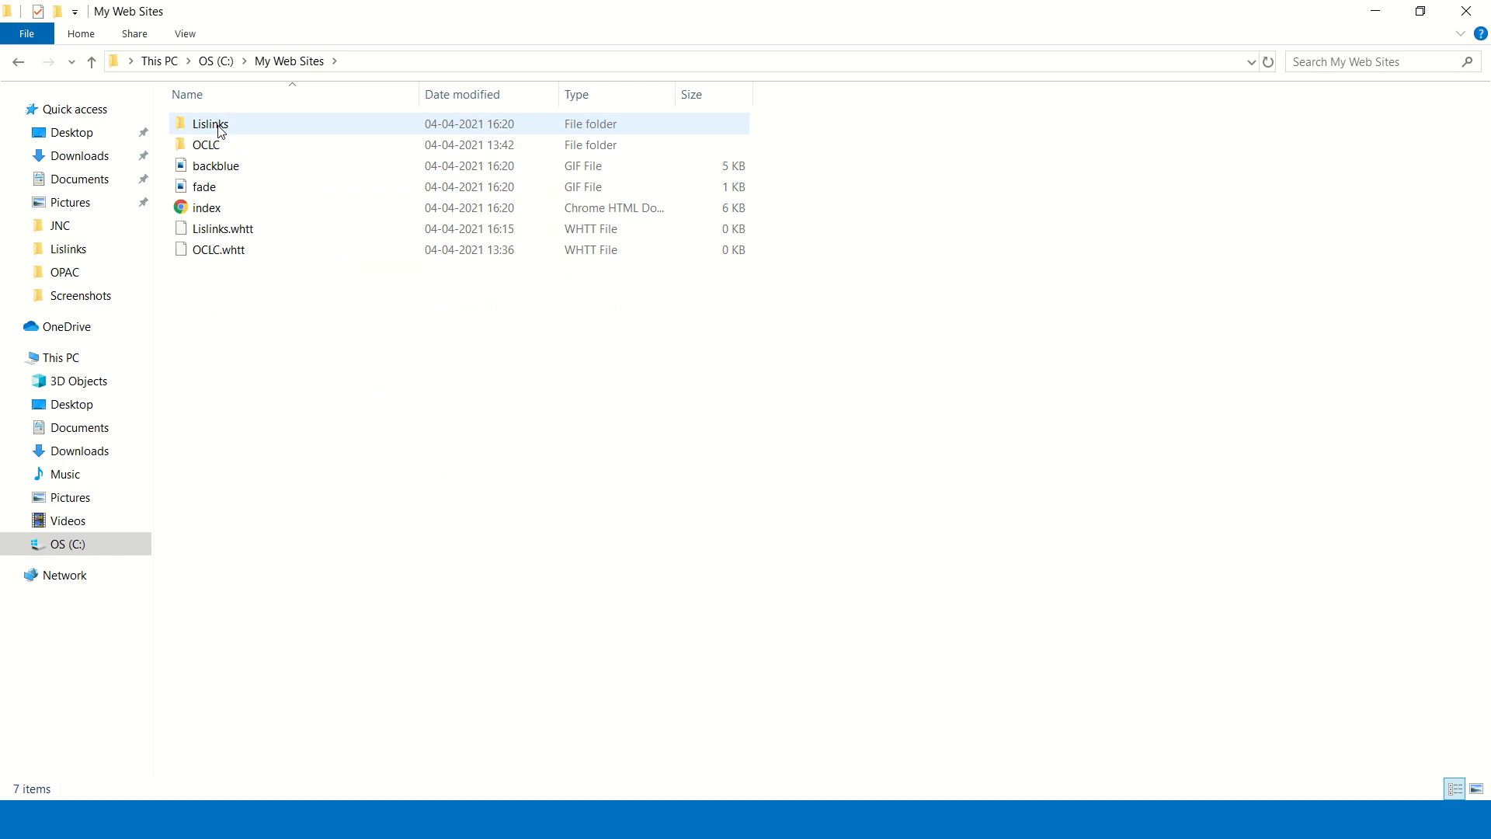
double_click(210, 124)
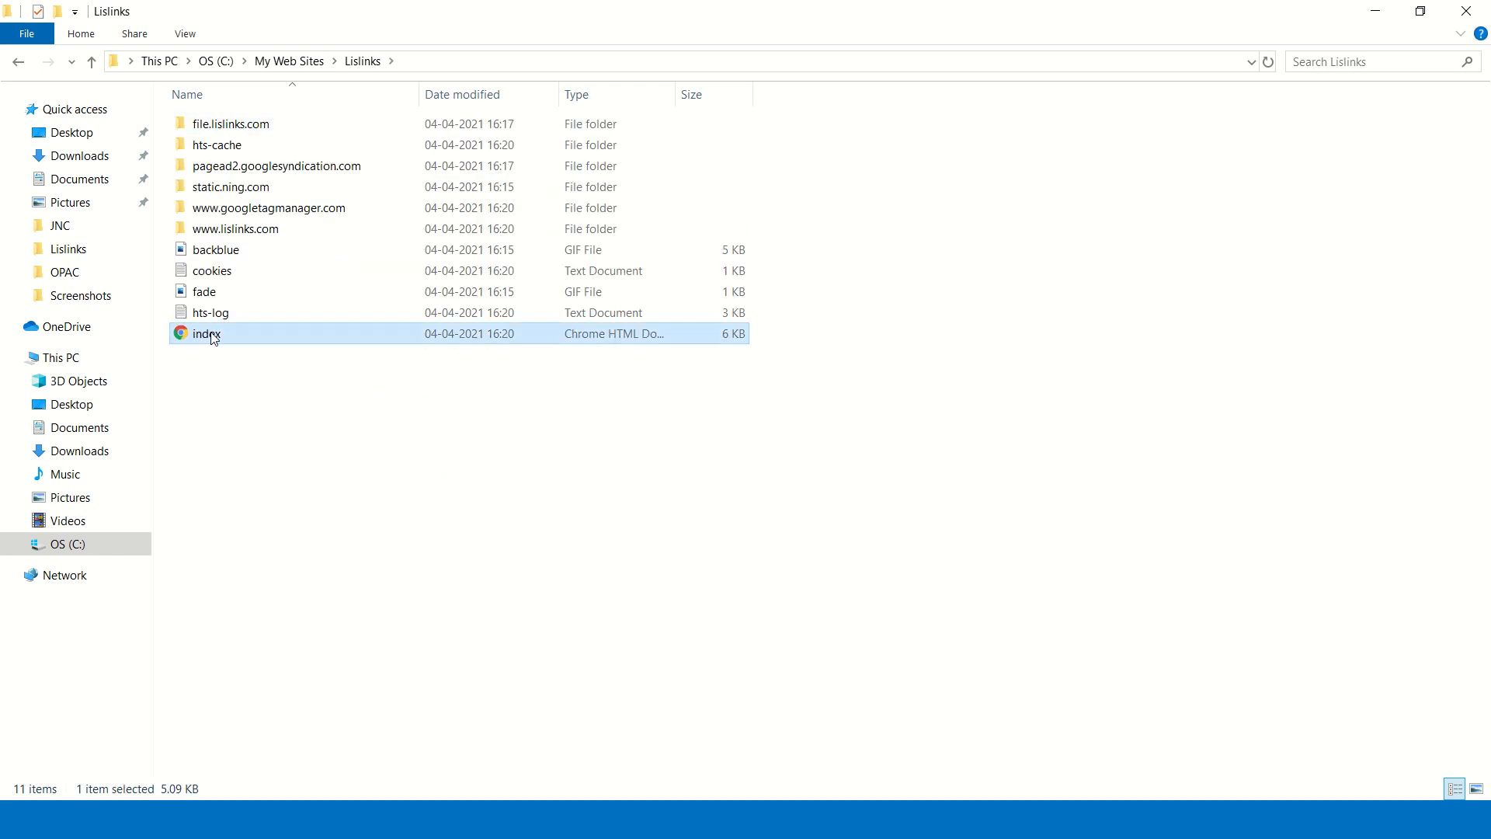
mouse_move(324, 444)
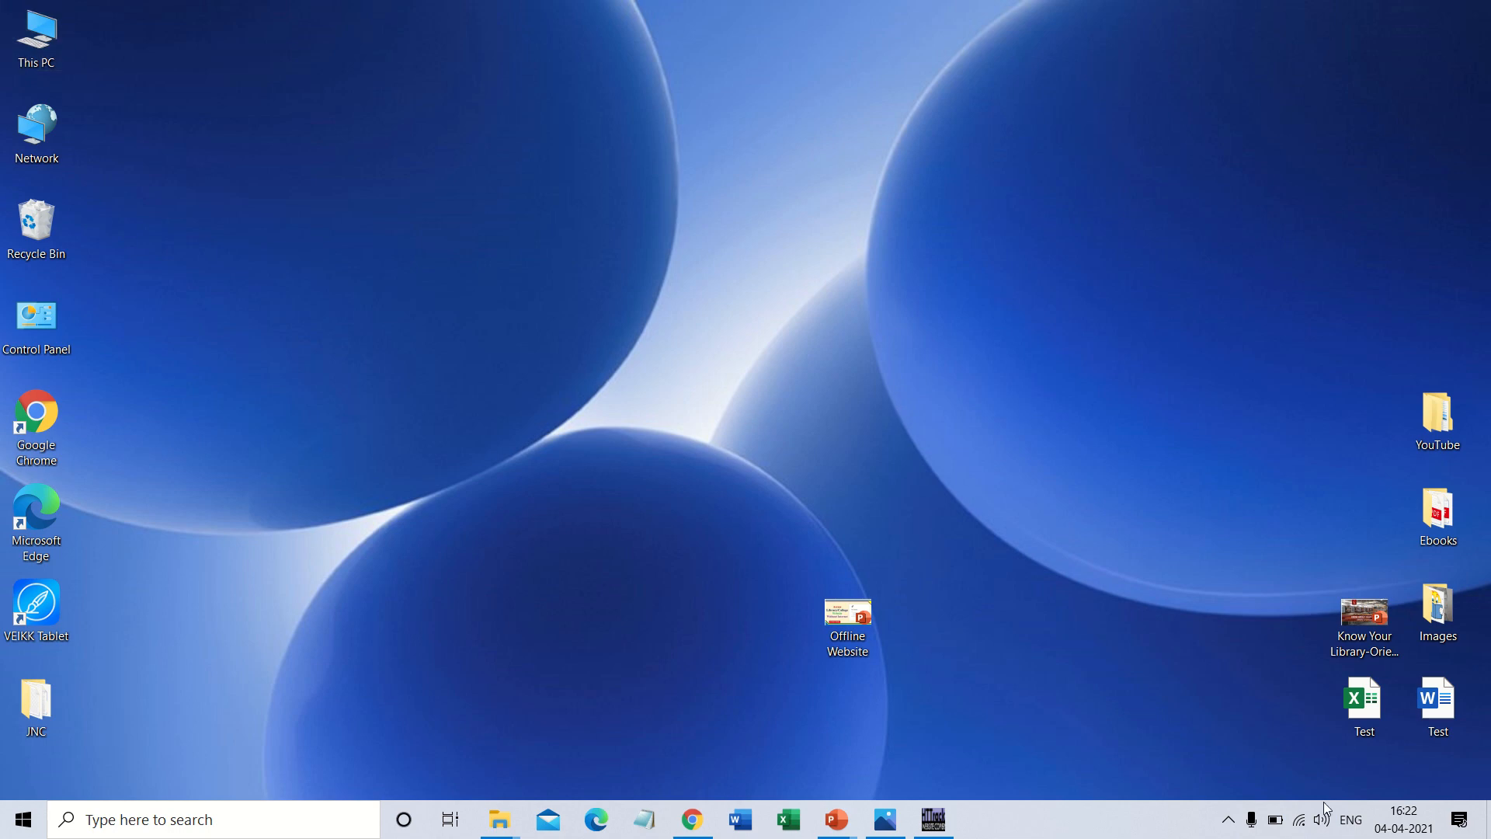
Disconnect the computer from the connected Wi-Fi network
double_click(846, 616)
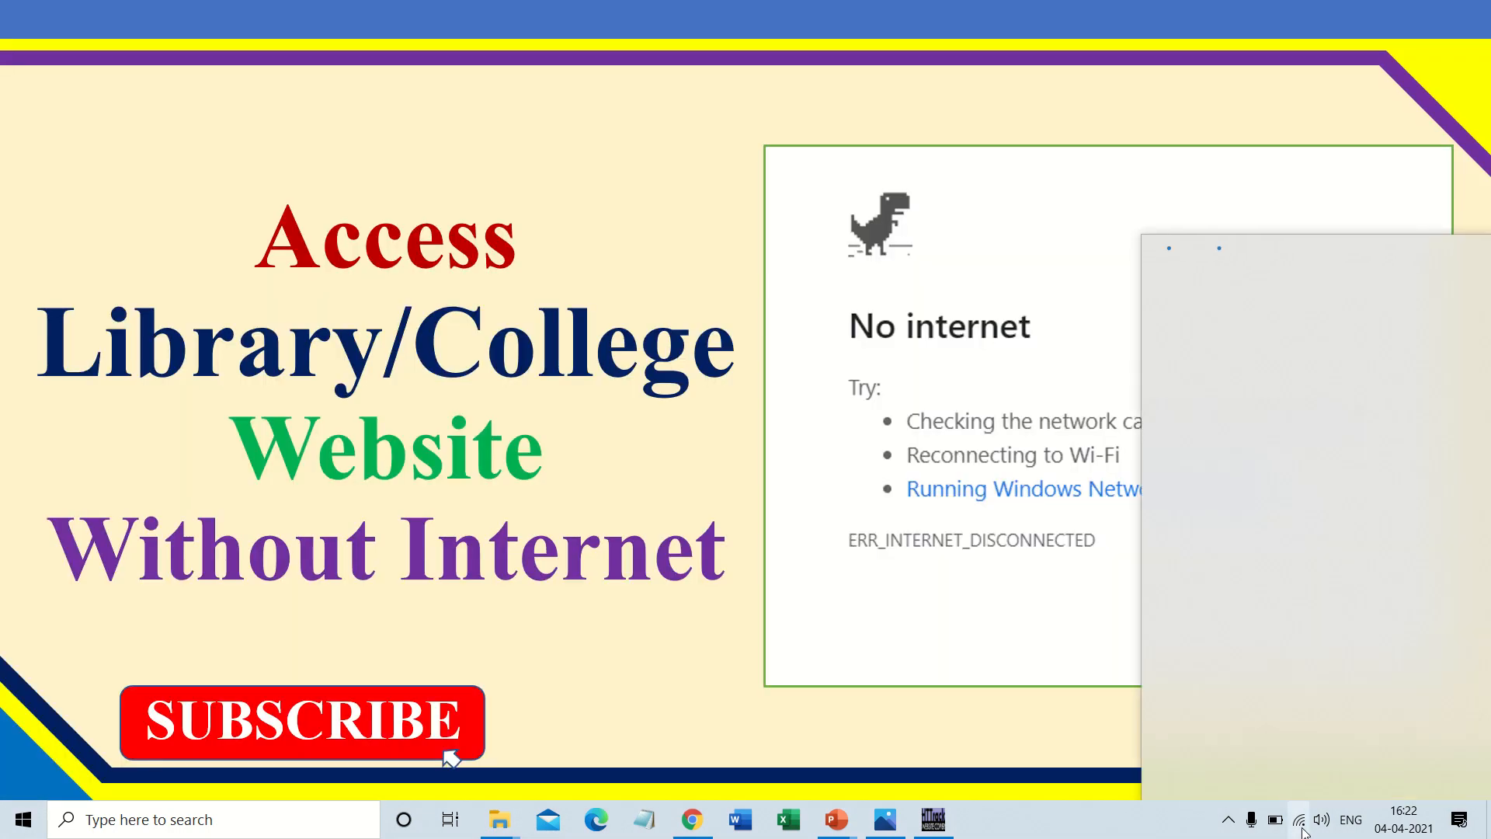
click(1300, 819)
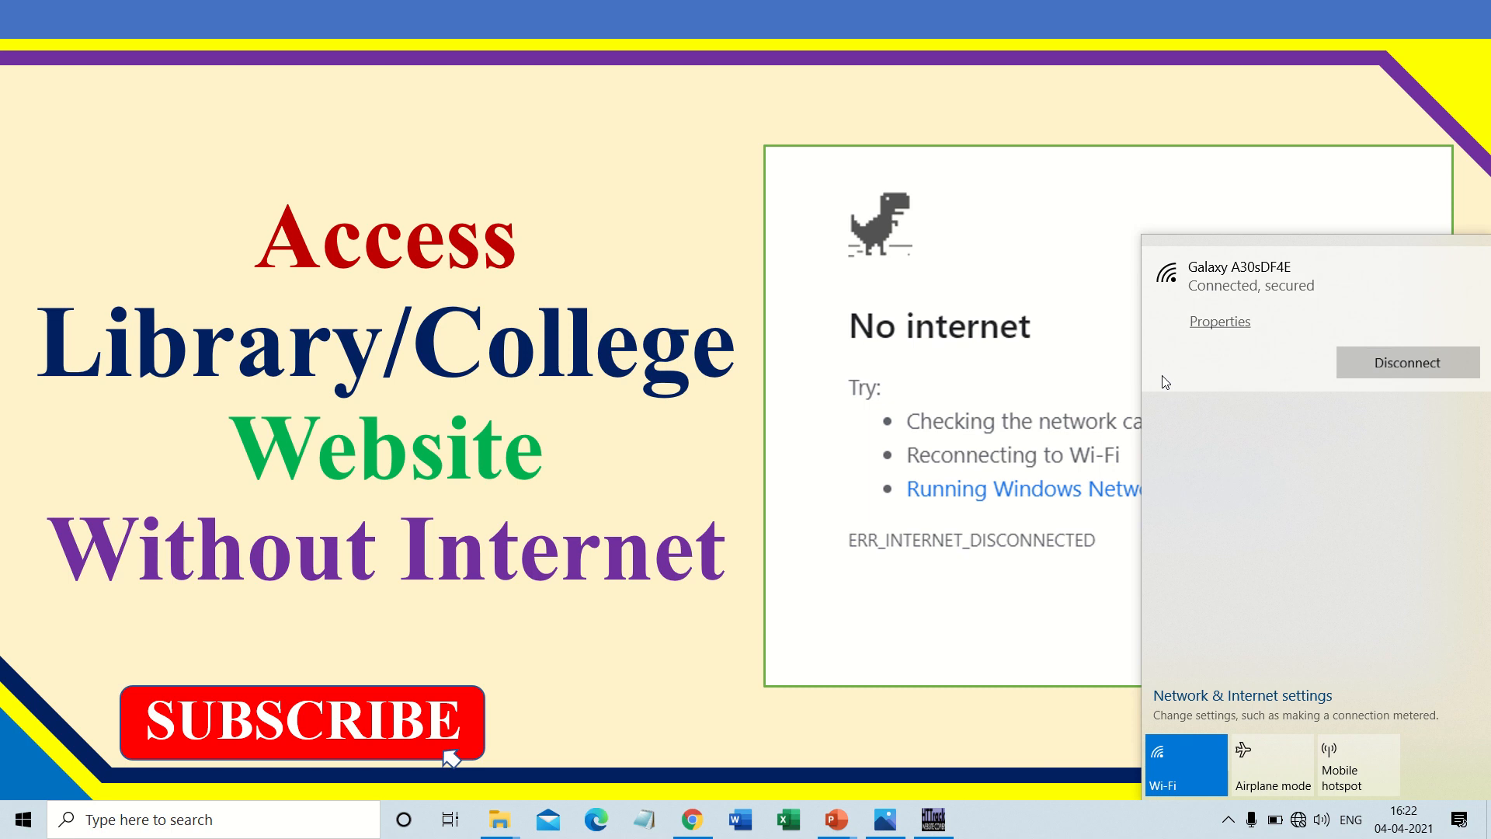
click(1408, 362)
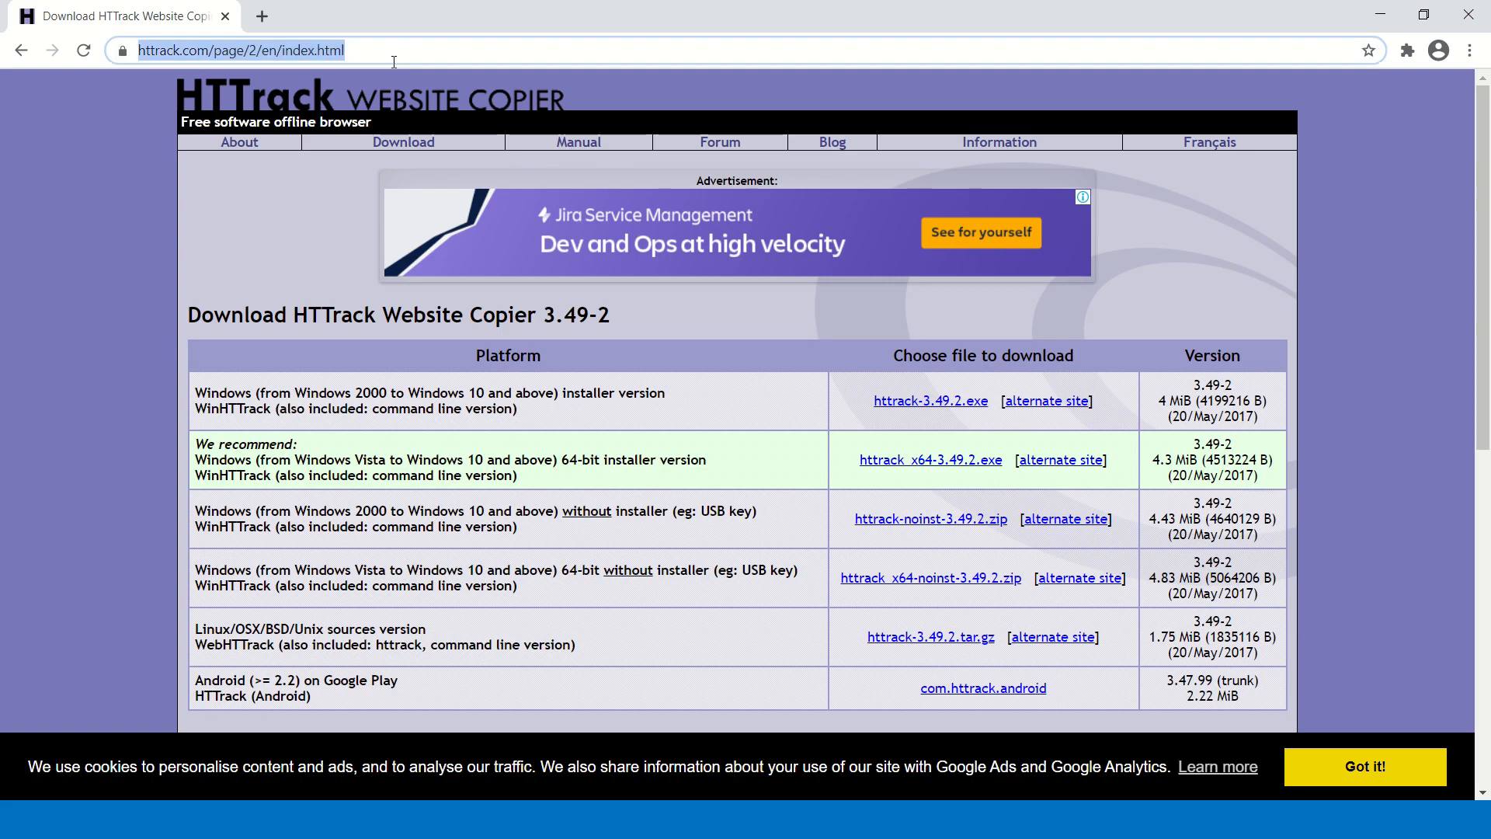
Enter google.com, then open the mirrored index page from Lislinks in Chrome
text(google.com)
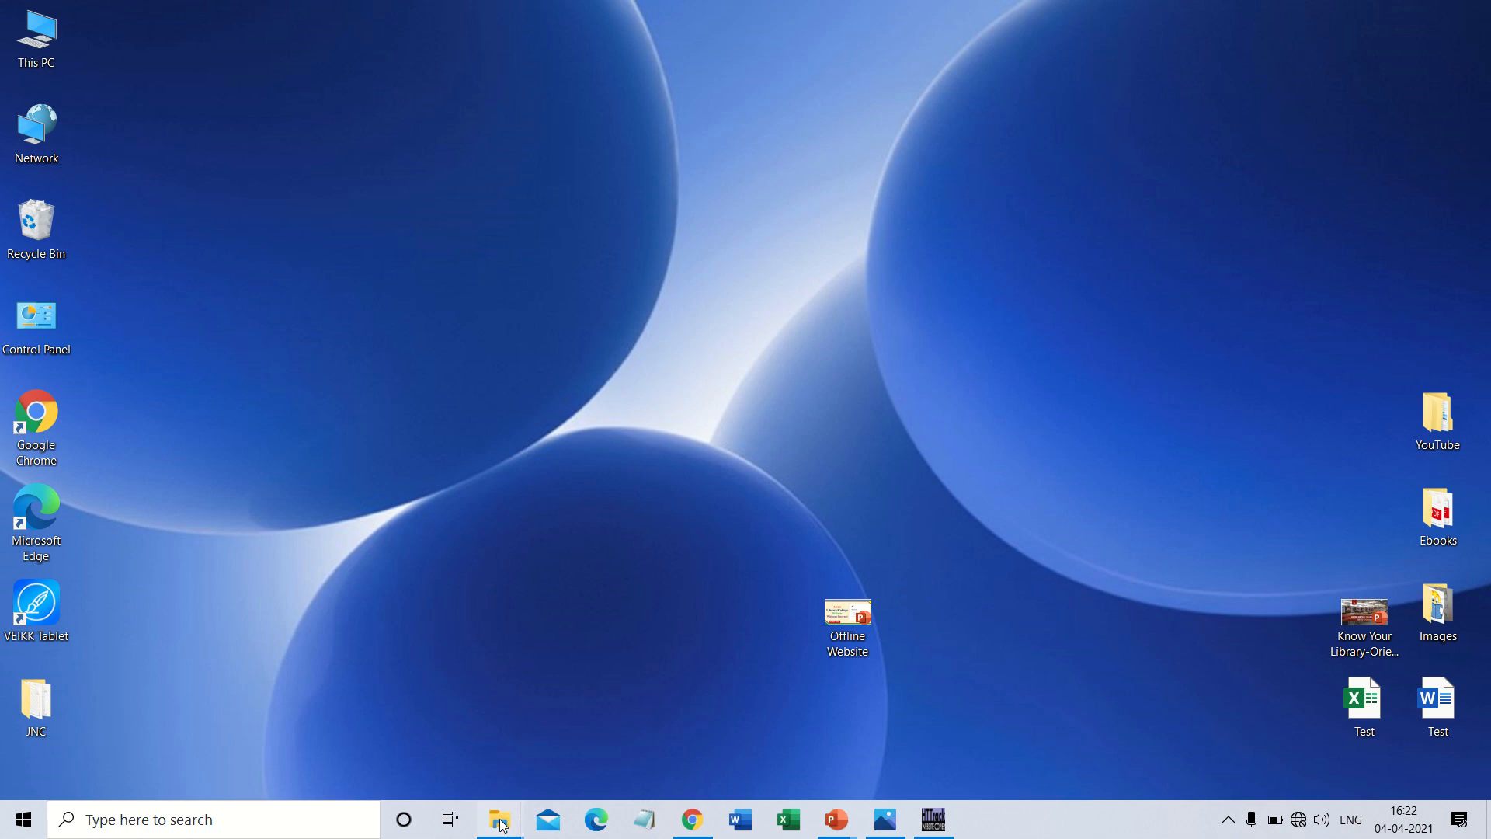
click(499, 818)
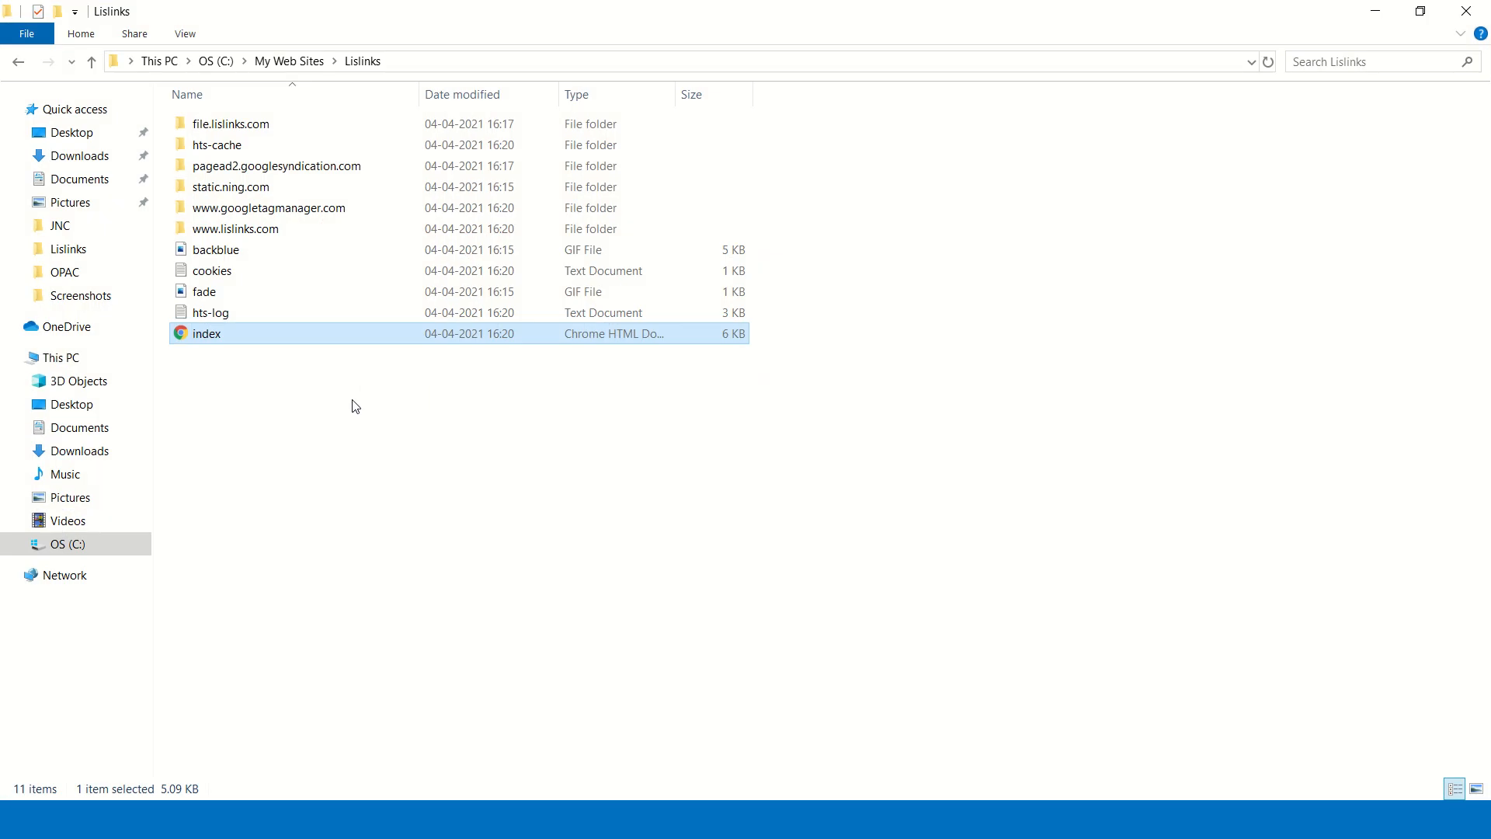
double_click(206, 333)
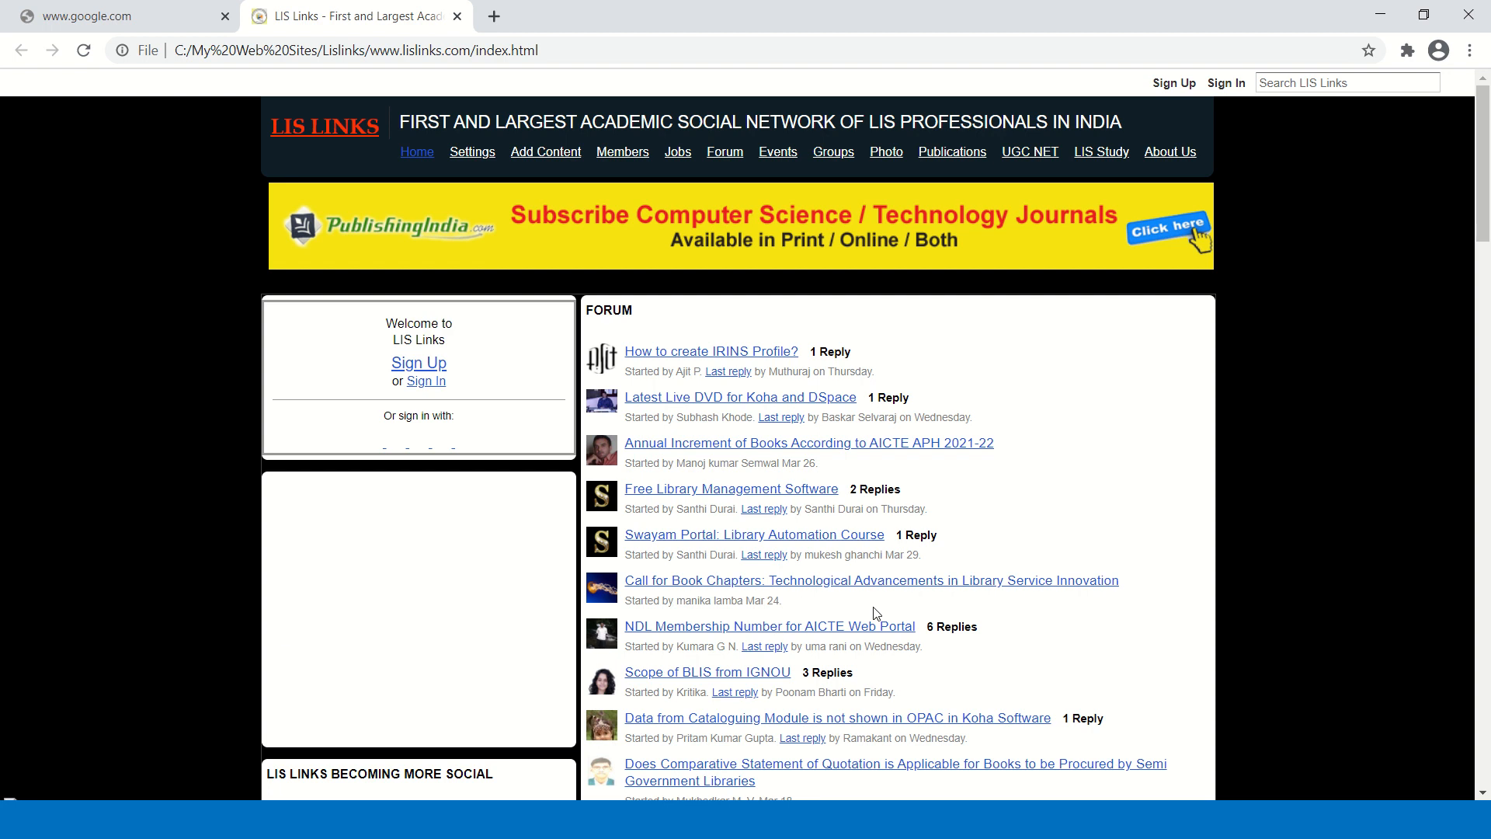
Scroll down the offline LIS Links homepage, then bring up the Alt+Tab window switcher
scroll(down, 3)
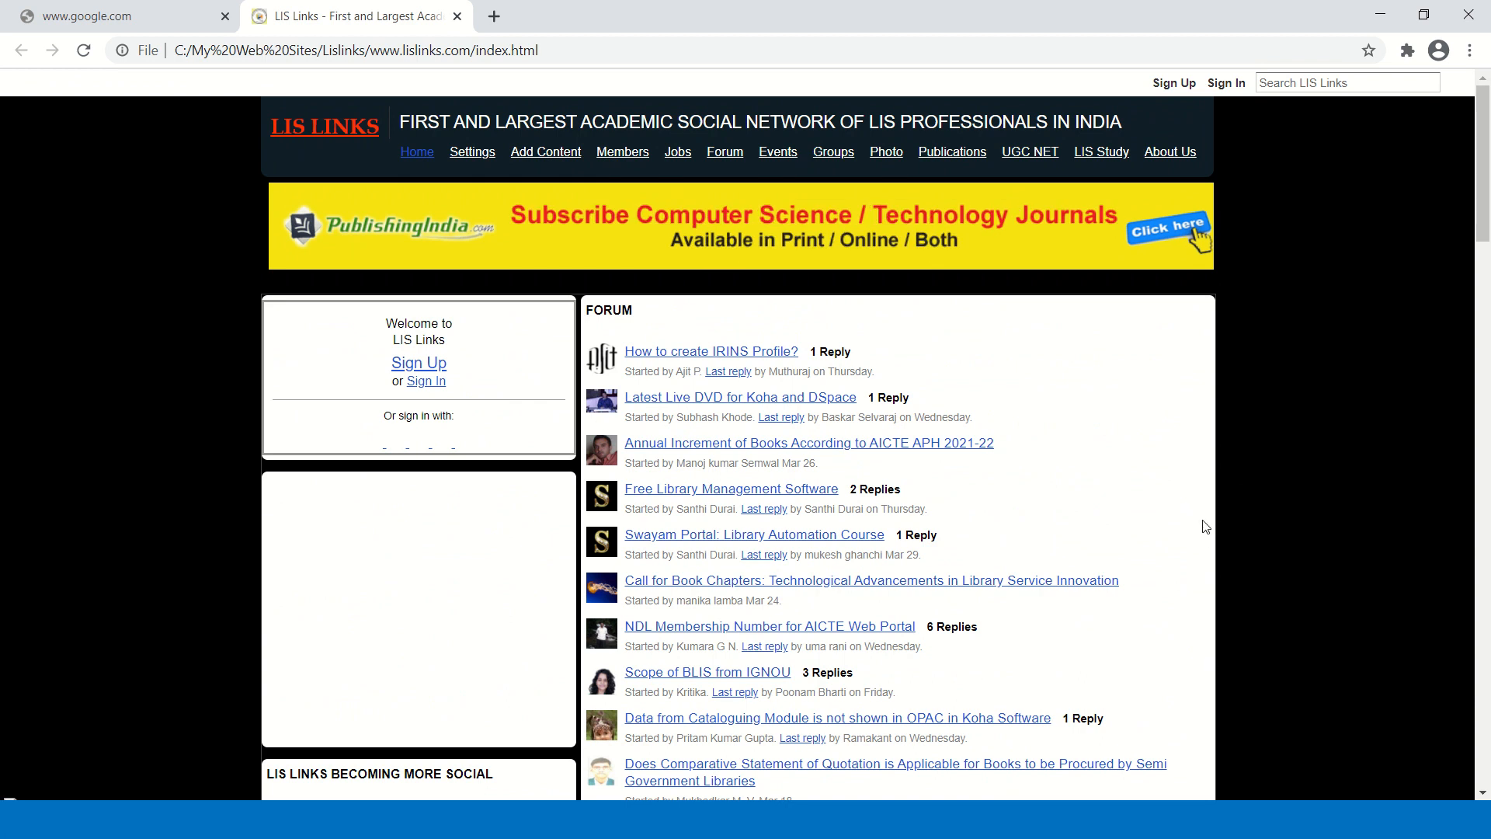
key(alt+tab)
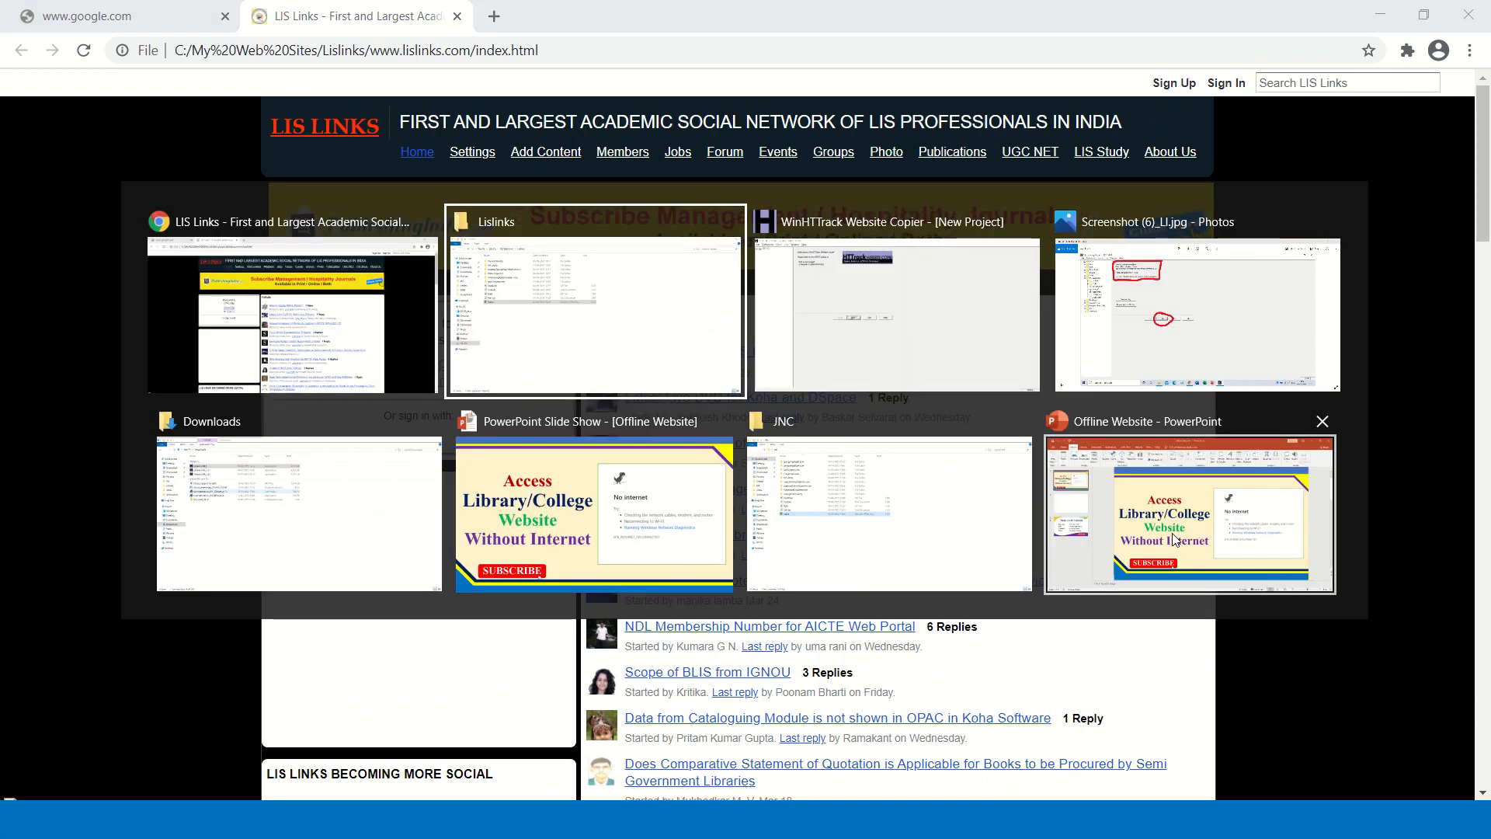